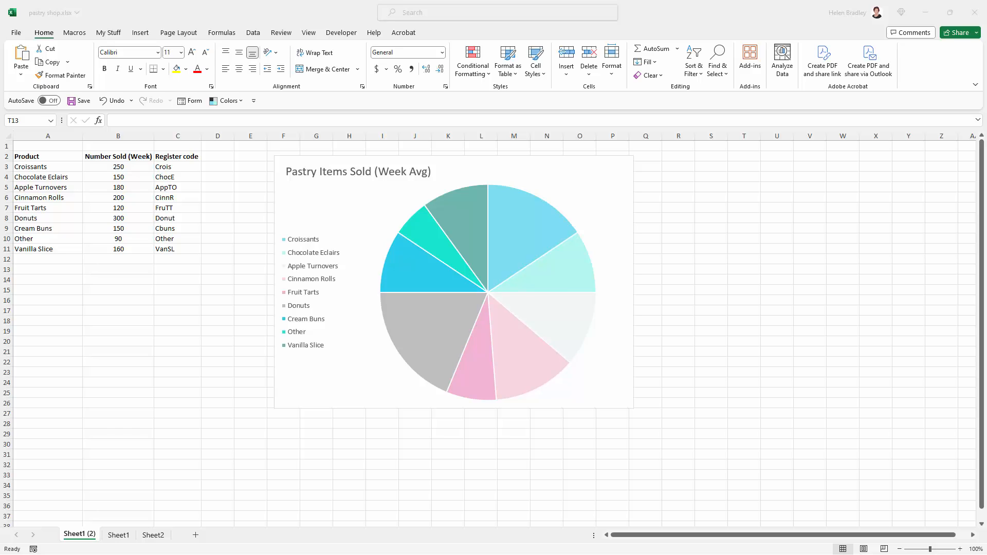
mouse_move(300, 264)
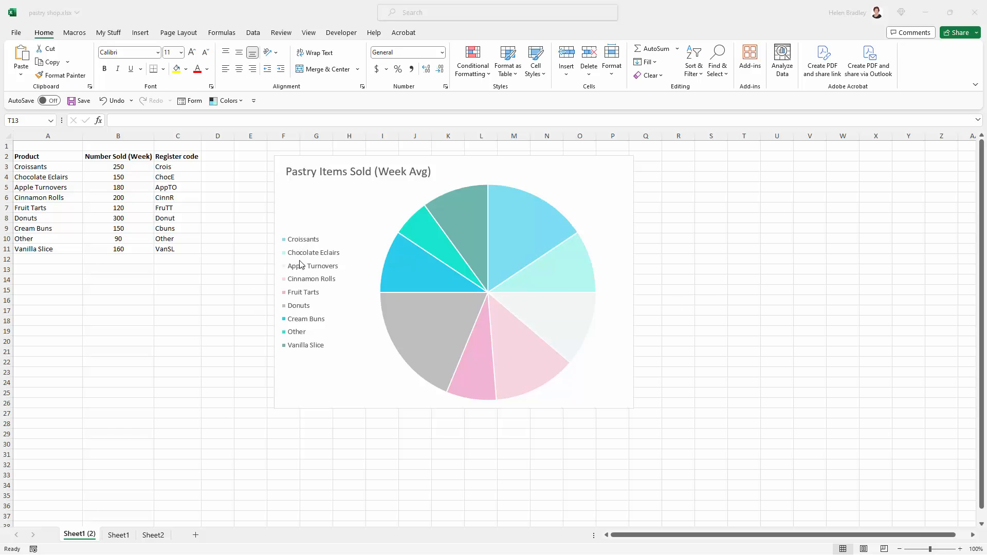
mouse_move(463, 332)
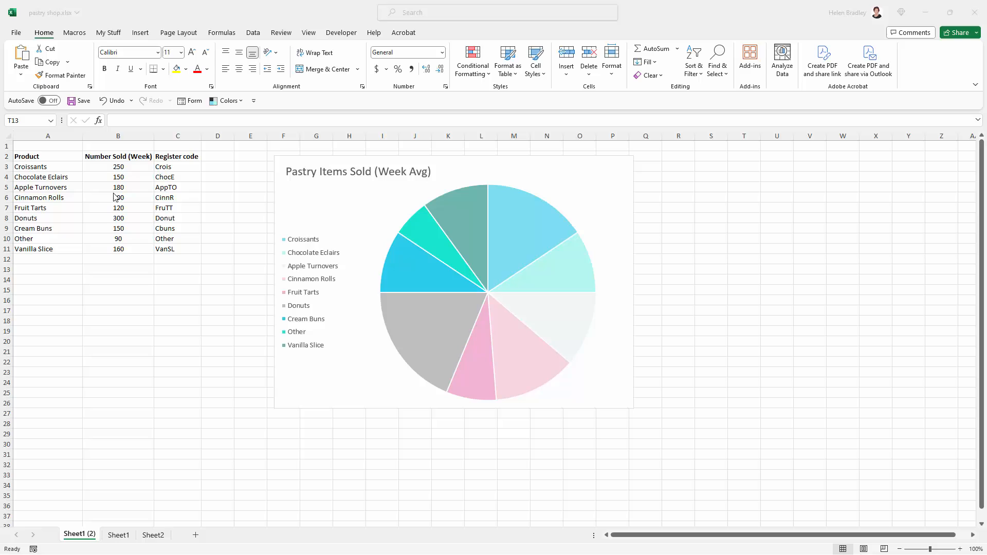
Step: Add value data labels to the pie slices from the slices' right-click menu
text(200)
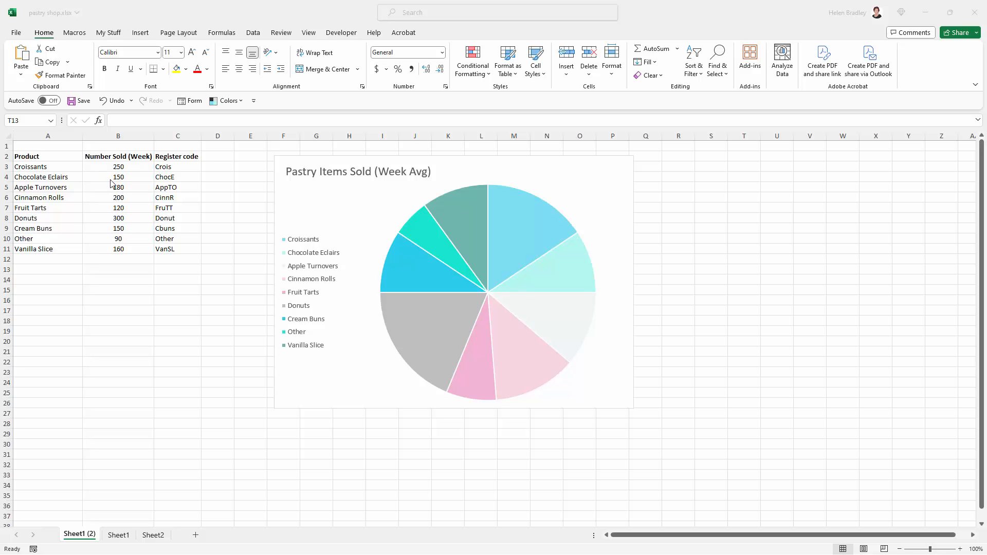
mouse_move(431, 326)
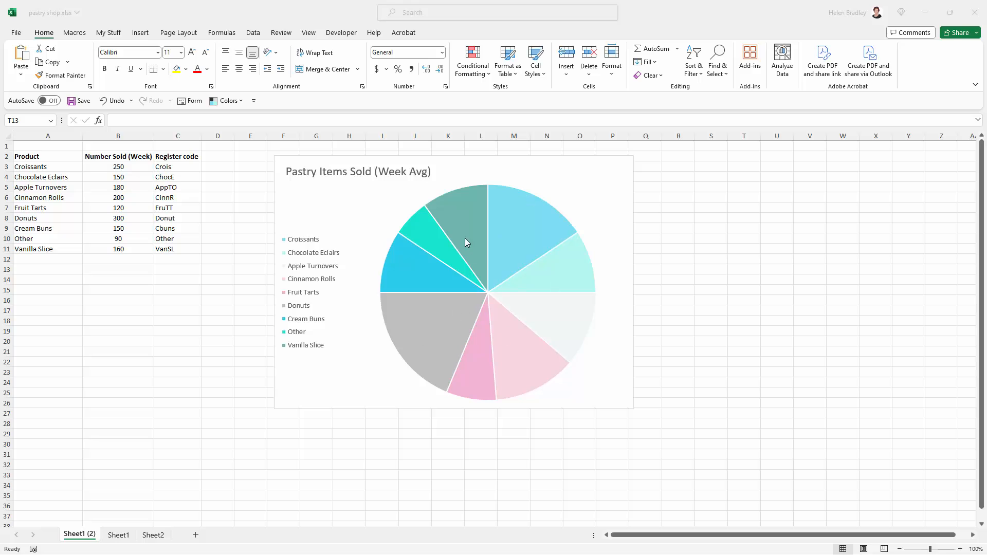
mouse_move(453, 247)
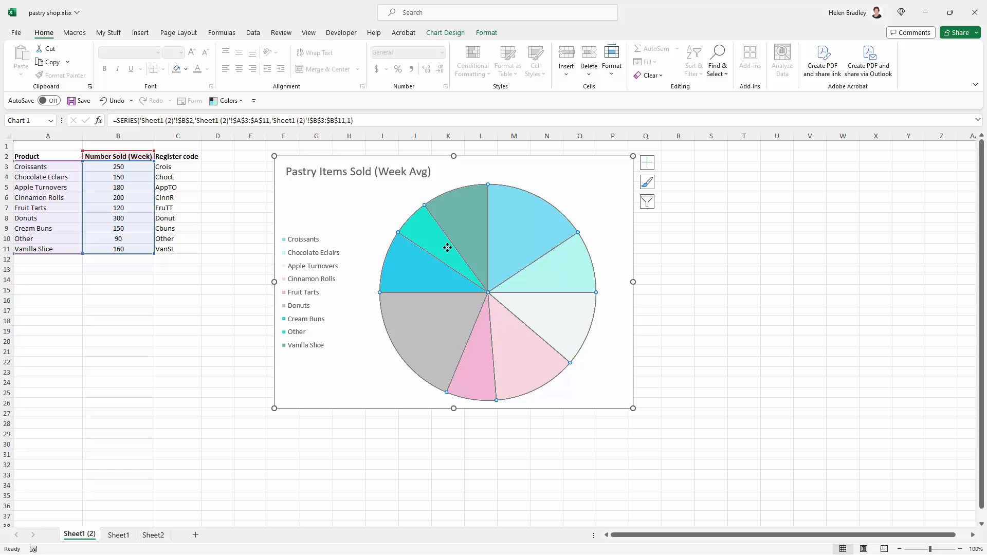
mouse_move(447, 252)
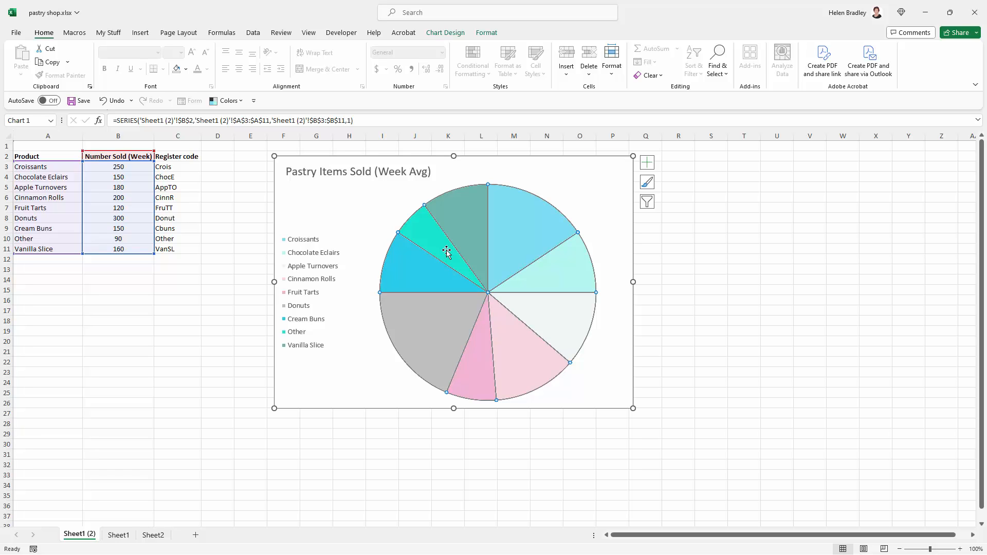
right_click(447, 253)
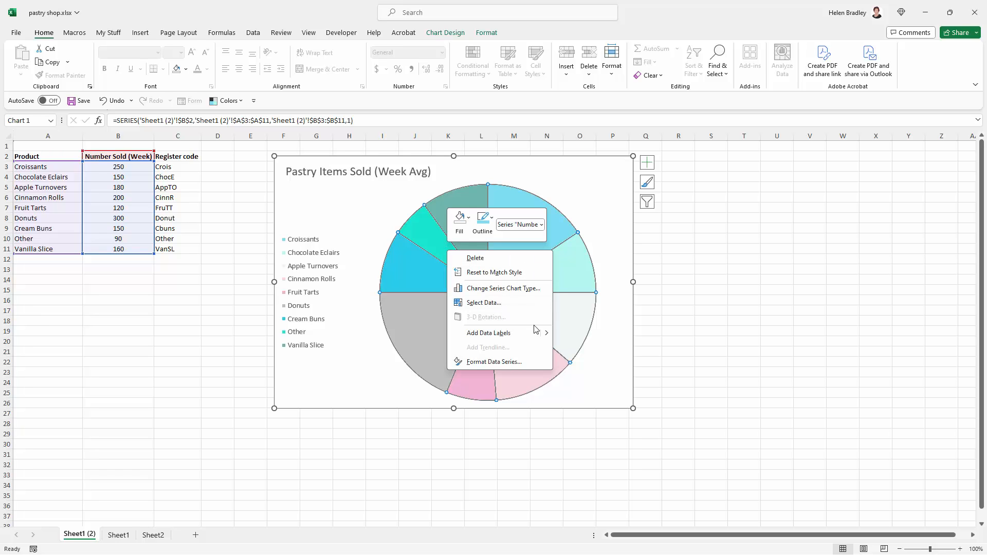
click(487, 332)
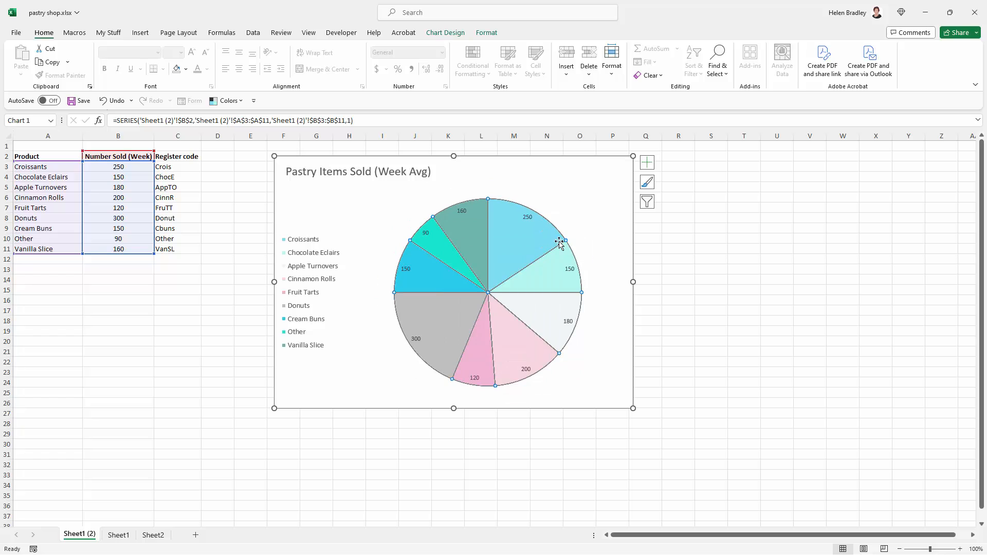
mouse_move(678, 318)
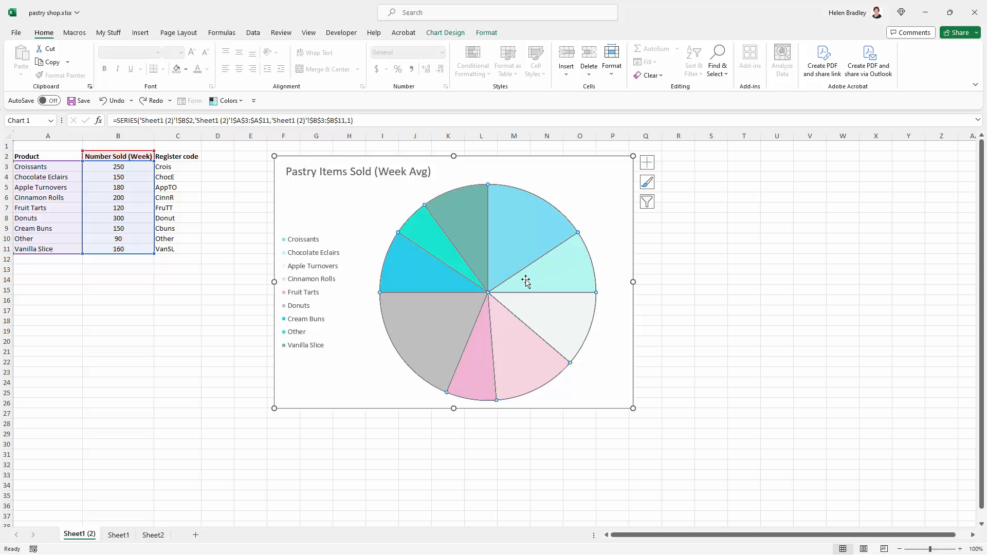
mouse_move(628, 191)
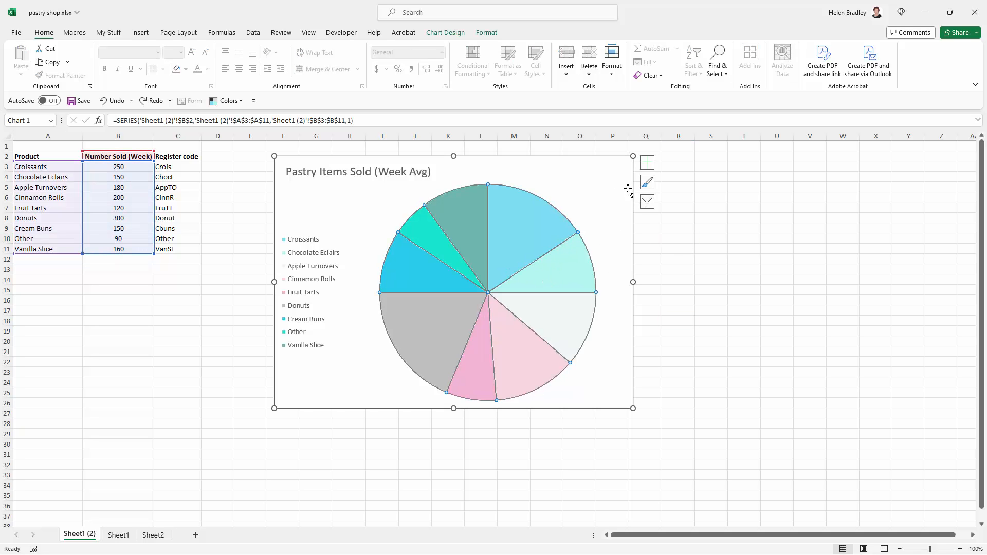
Step: Turn on Data Labels via the Chart Elements list so each slice shows its sales figure
click(647, 163)
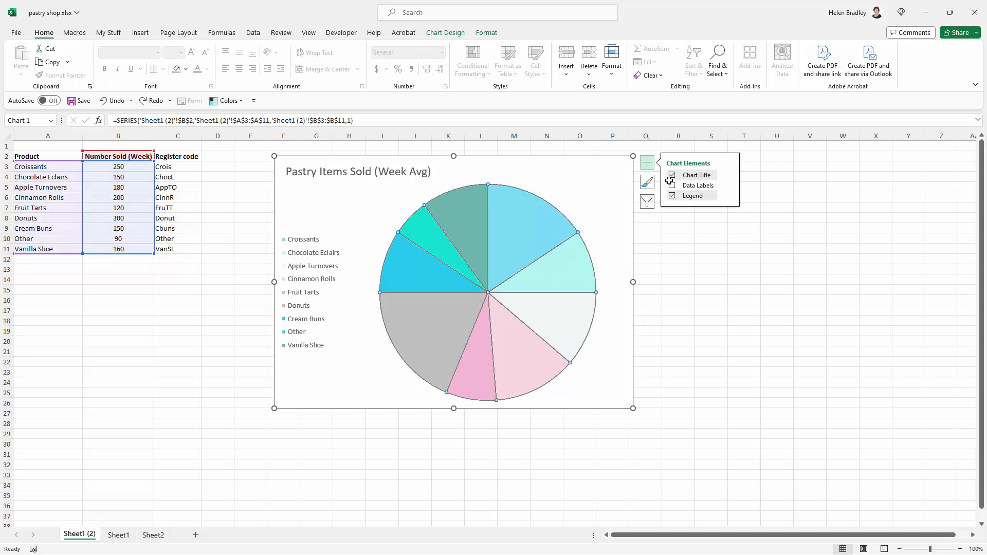
click(672, 185)
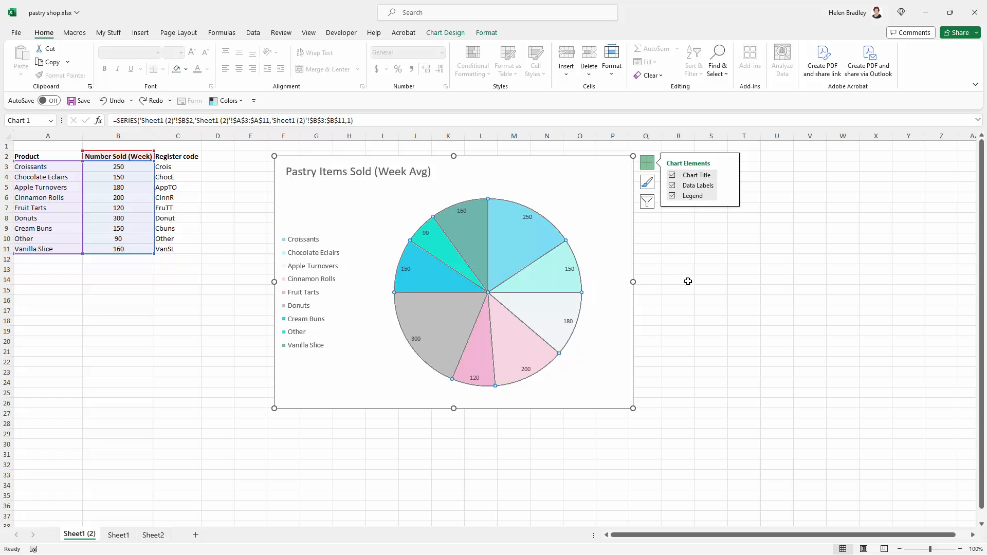
click(677, 290)
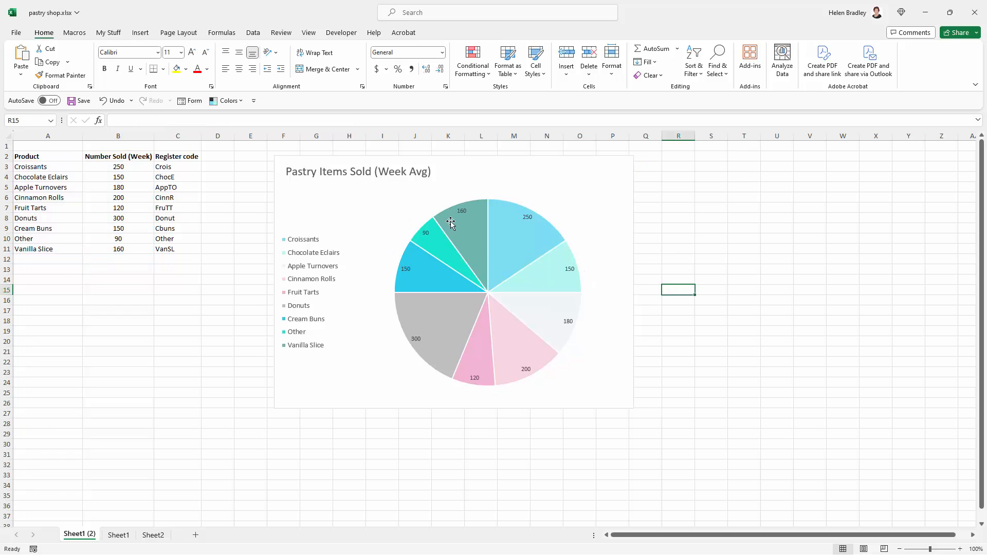
mouse_move(455, 208)
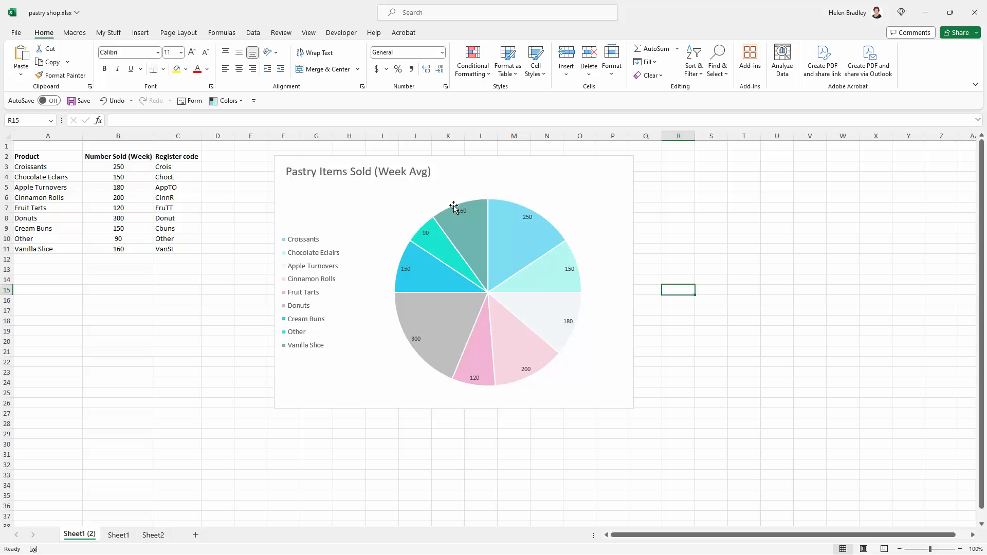
mouse_move(111, 245)
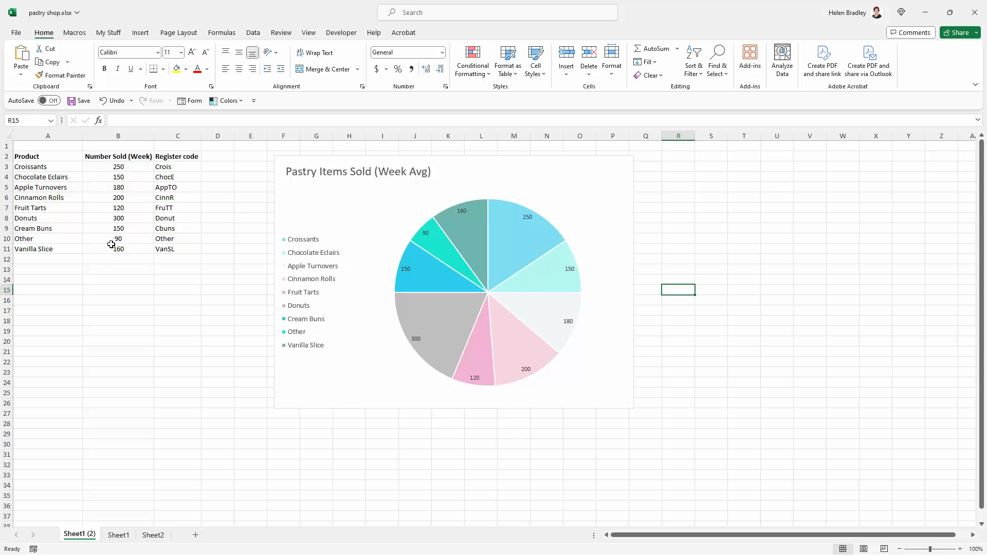
mouse_move(272, 276)
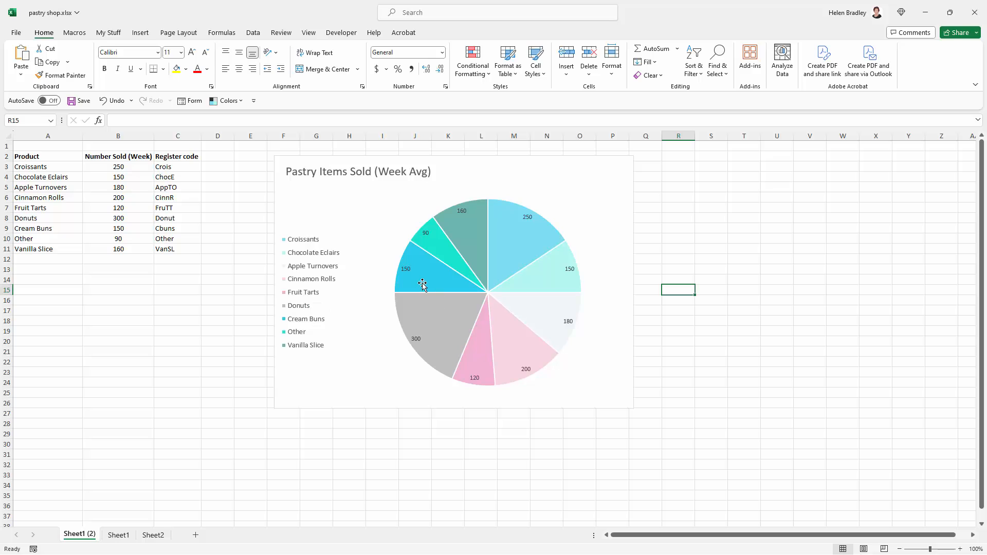
click(422, 284)
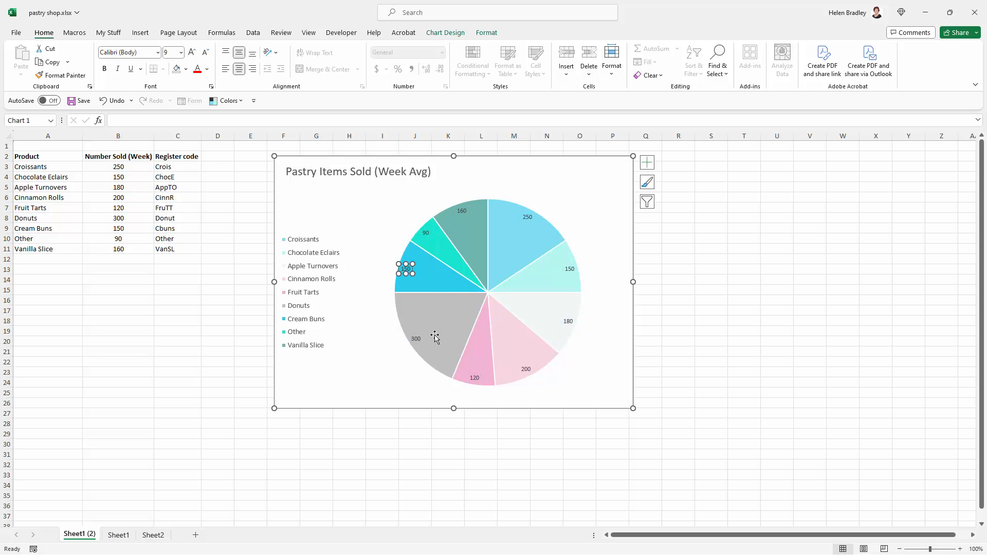
click(677, 330)
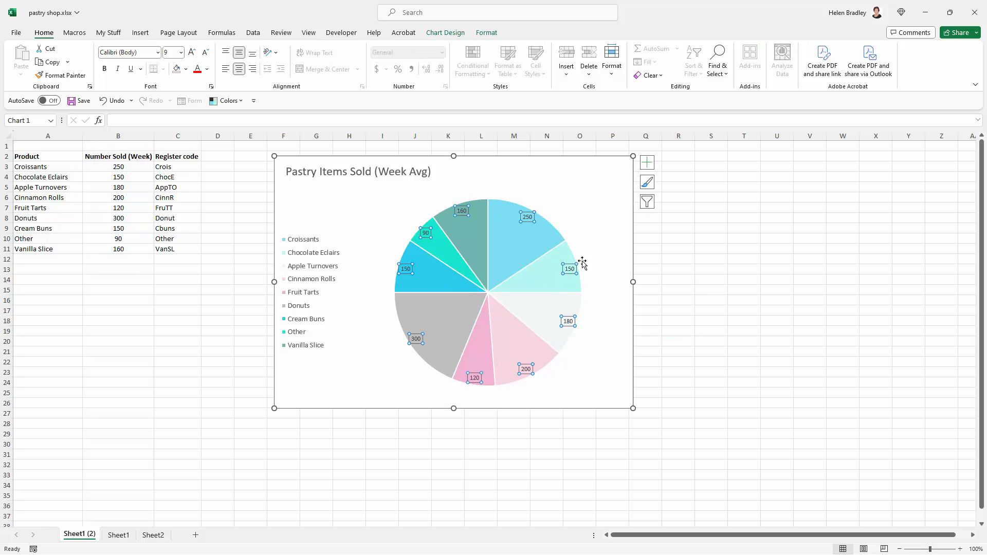
right_click(526, 369)
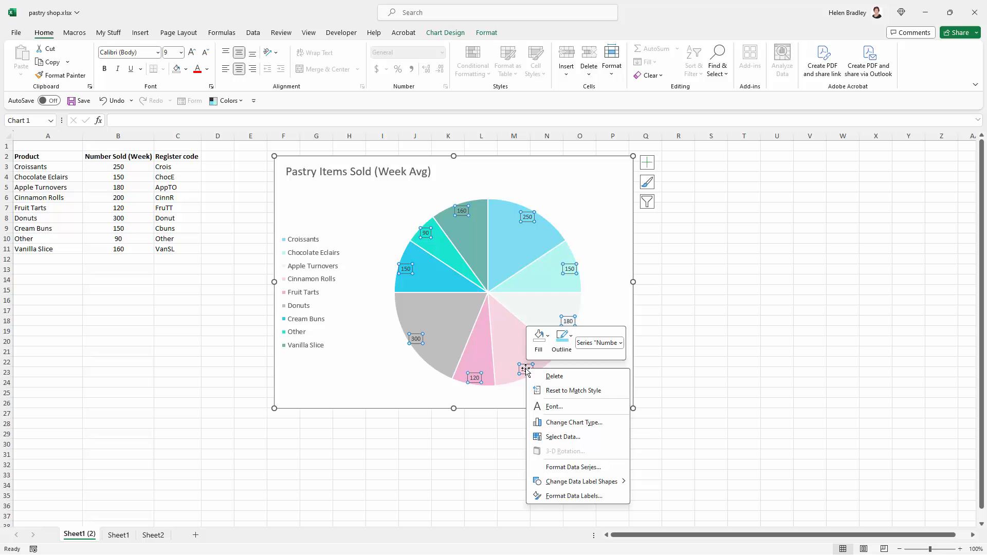
mouse_move(559, 500)
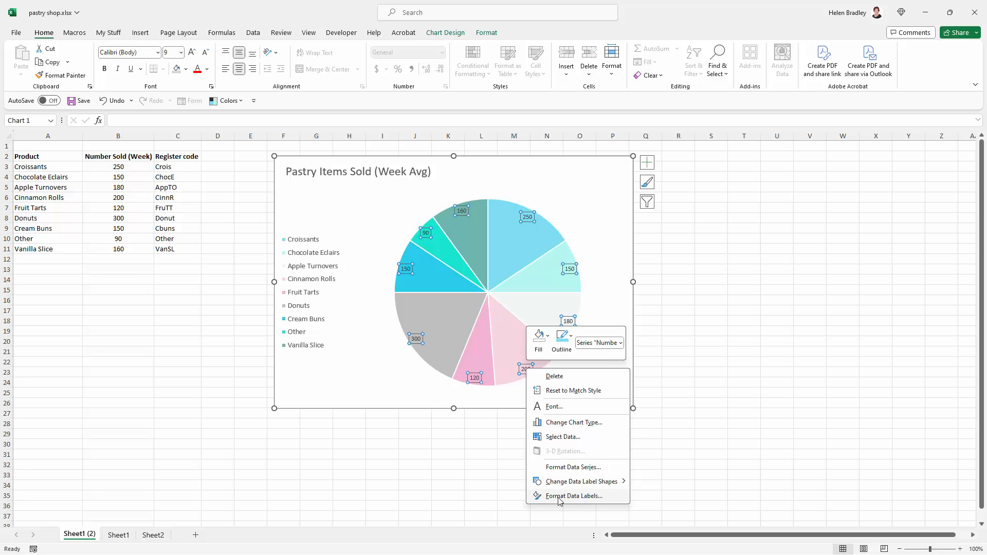
mouse_move(590, 501)
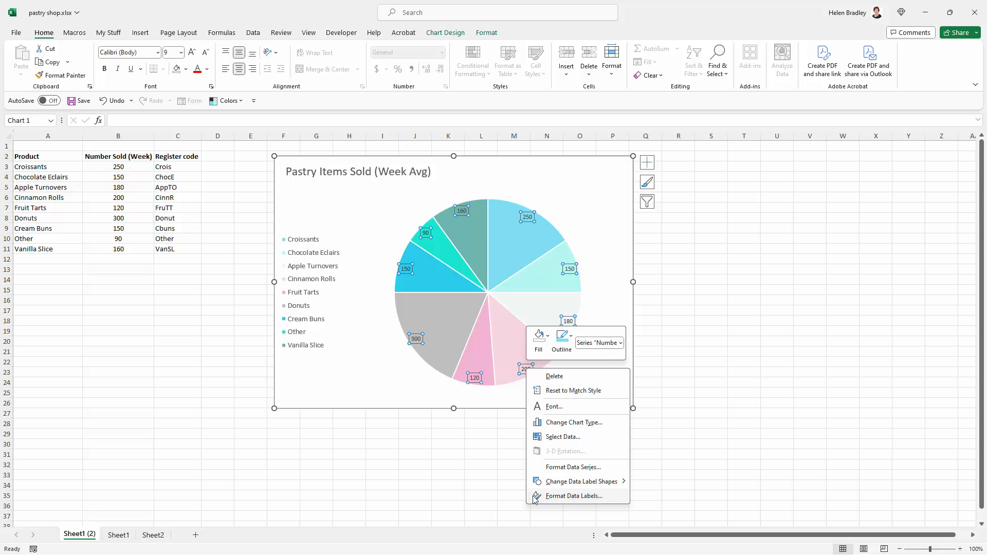
mouse_move(554, 499)
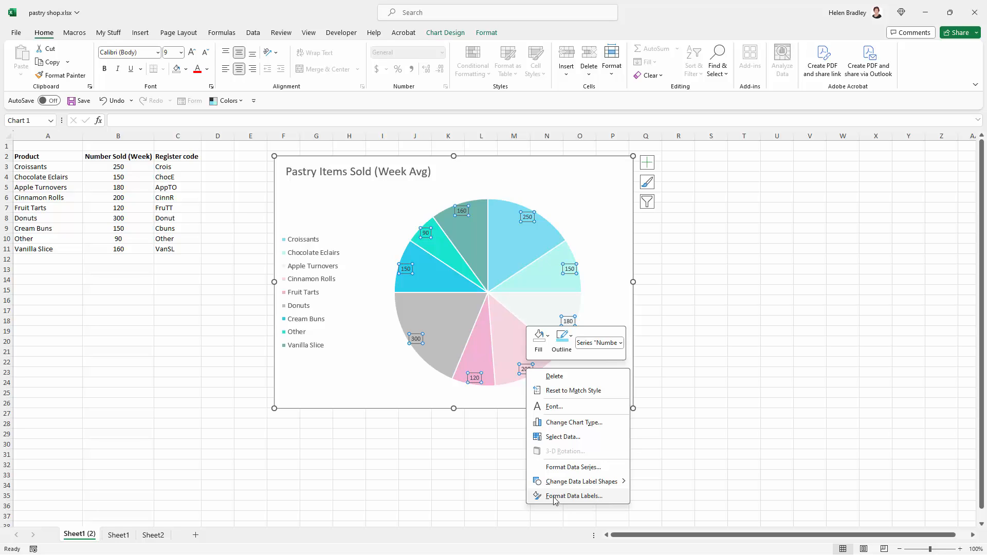
mouse_move(556, 470)
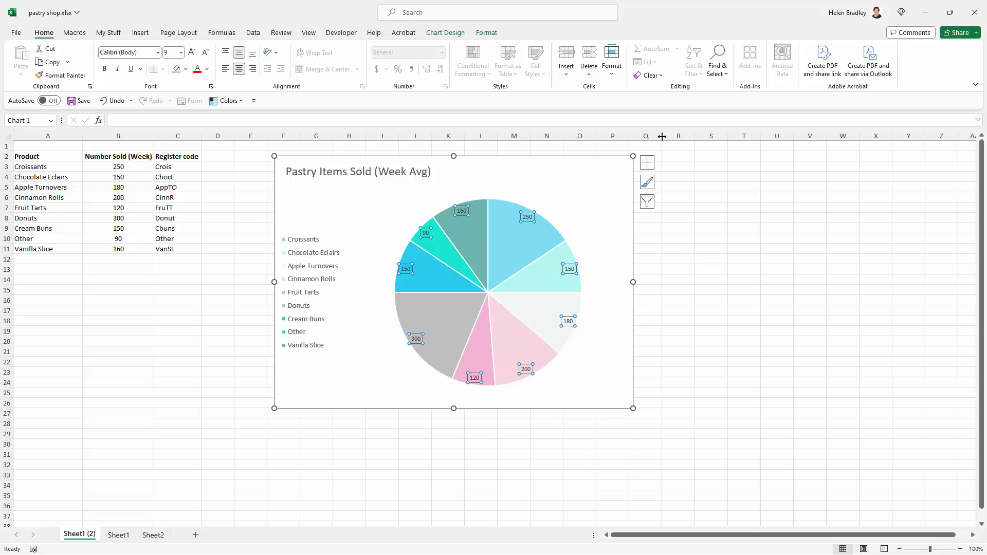
Step: In Format Data Labels, keep Value shown and switch off Show Leader Lines
click(646, 162)
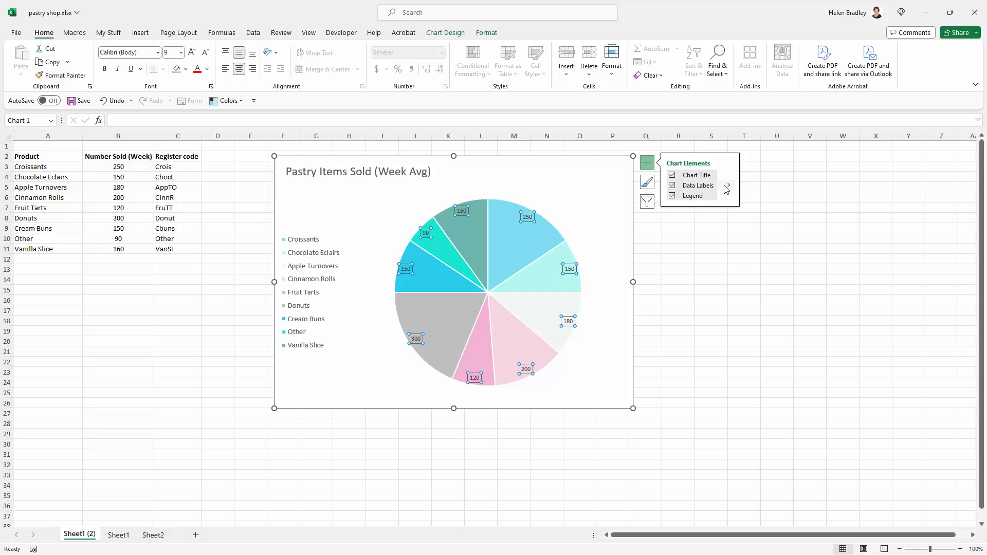
click(727, 186)
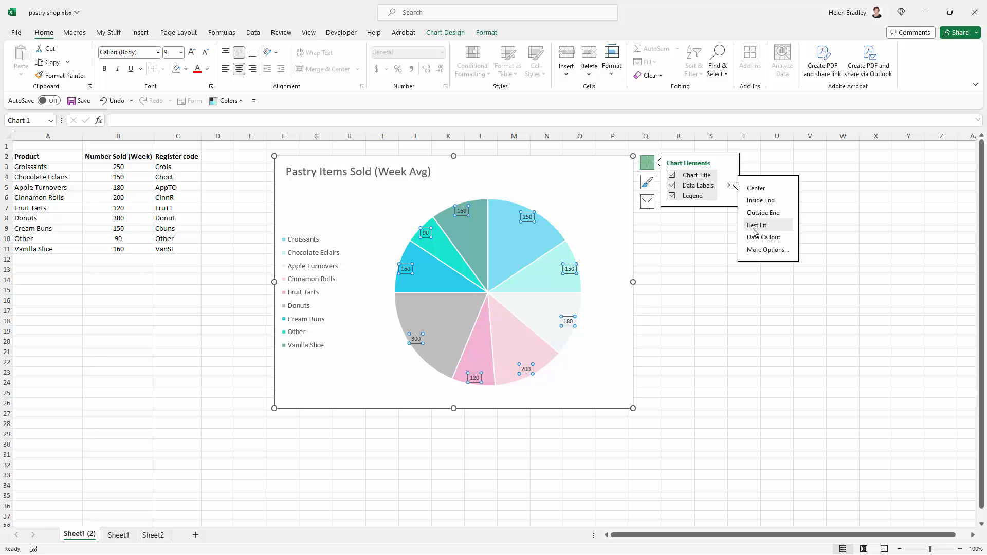
click(767, 250)
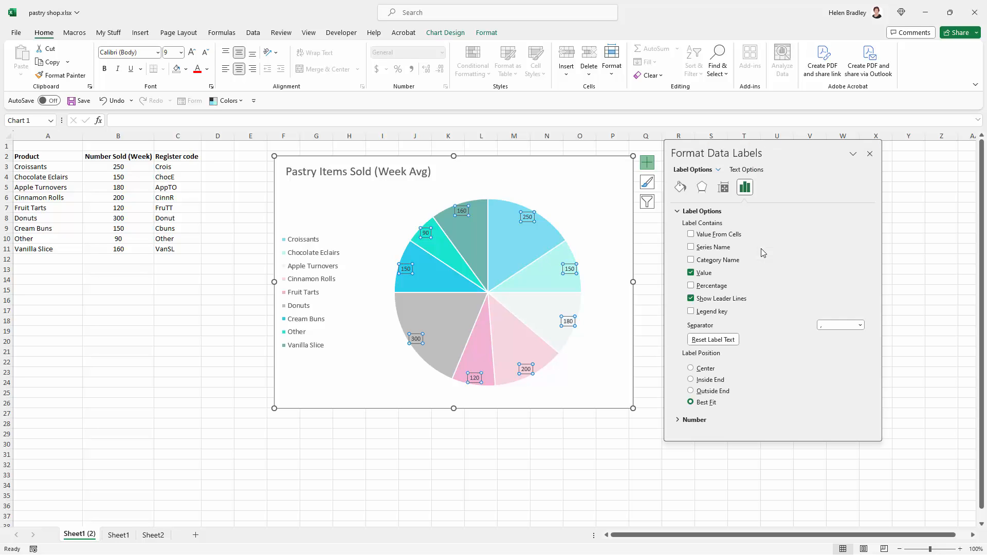
mouse_move(625, 380)
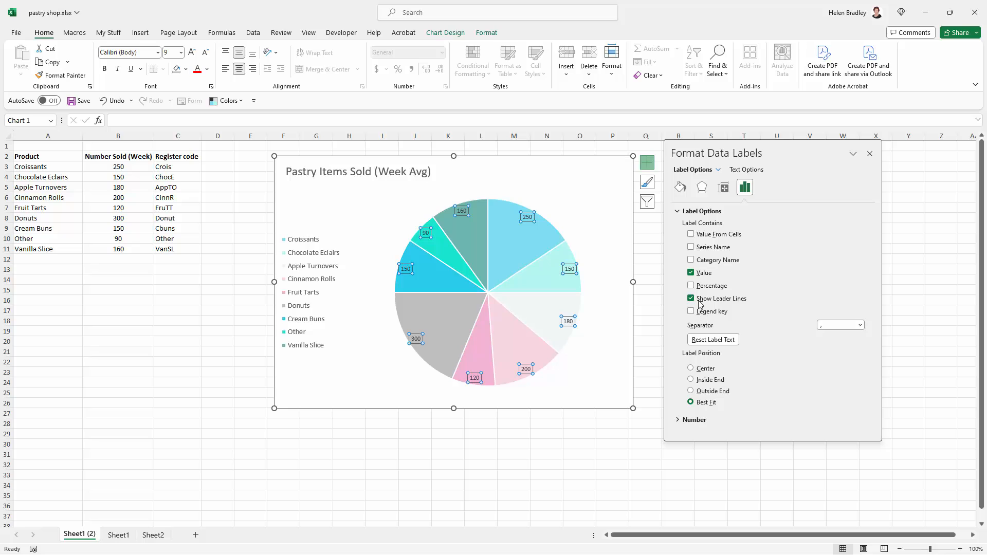
click(691, 298)
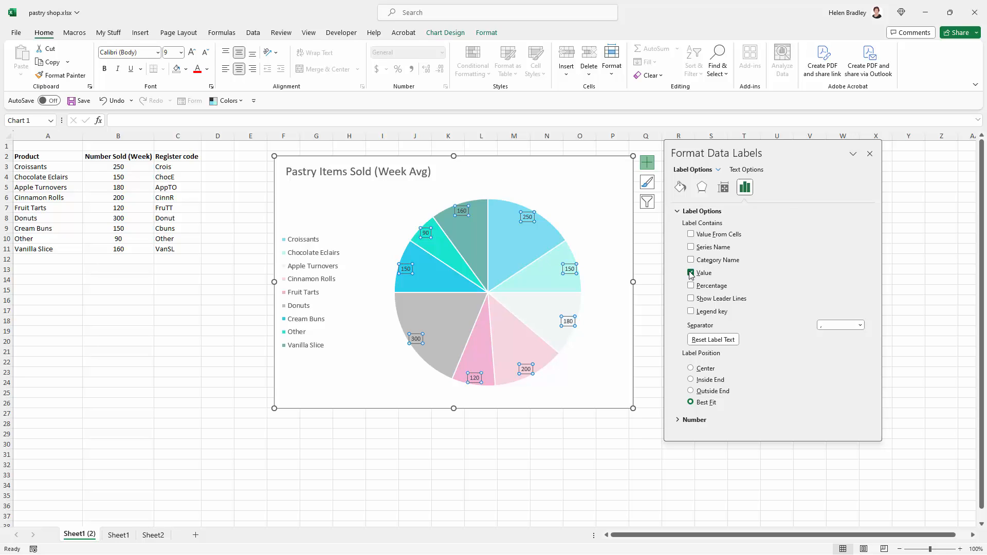
Step: Under Label Contains, show Category Name on the slices and drop Value
click(691, 272)
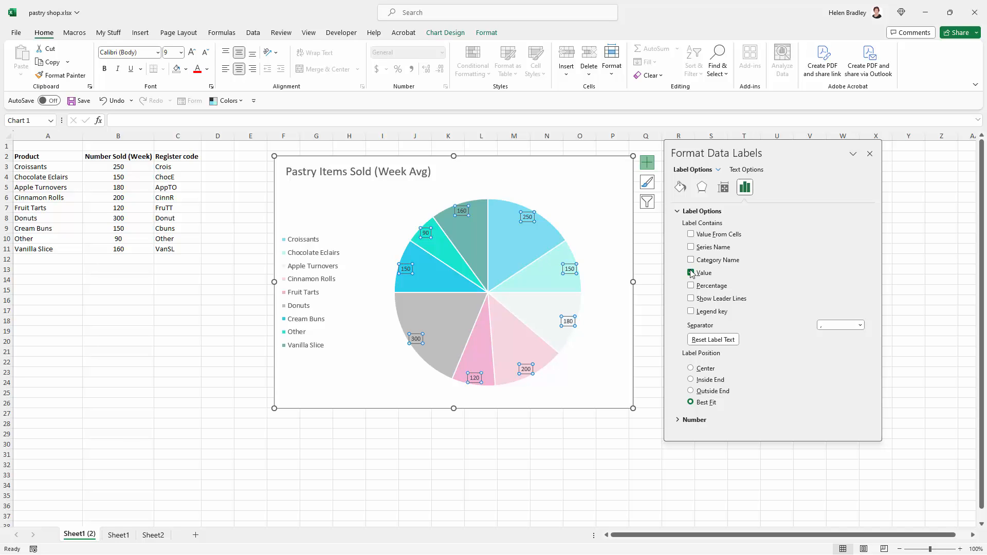
click(691, 273)
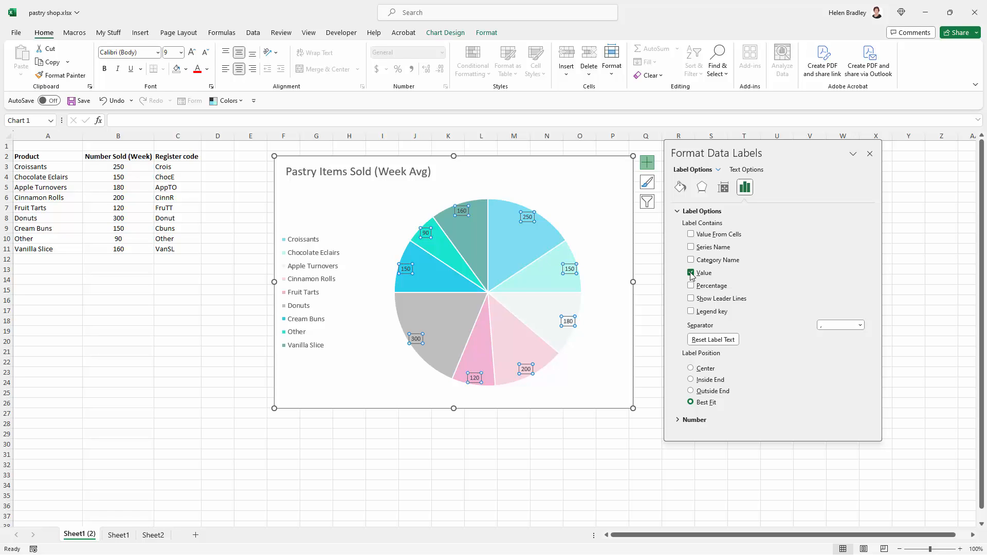
click(691, 259)
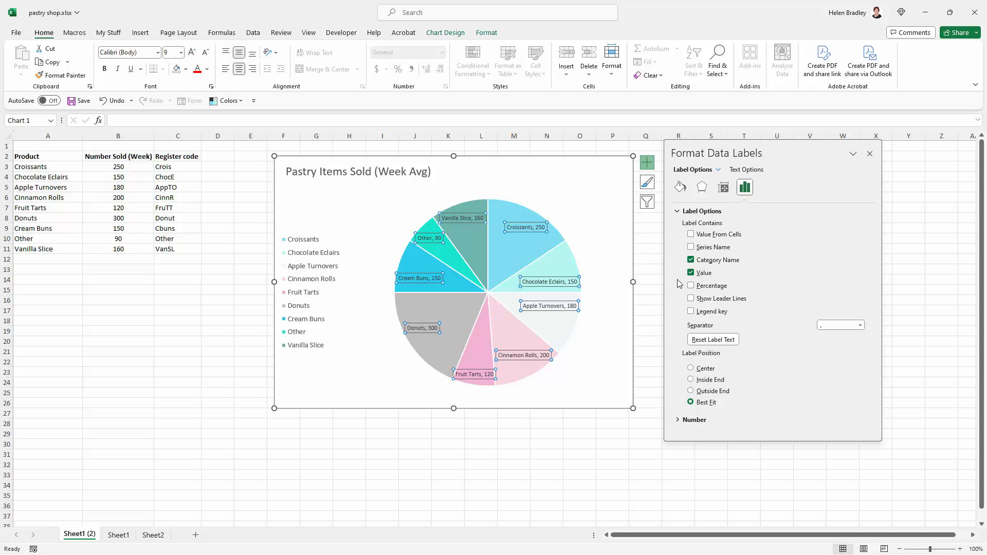
click(691, 273)
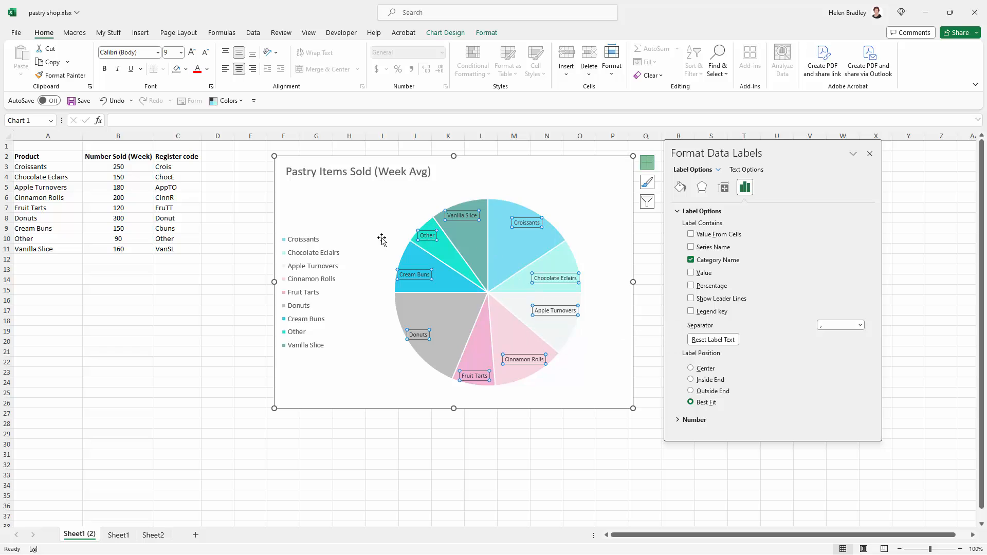
mouse_move(554, 418)
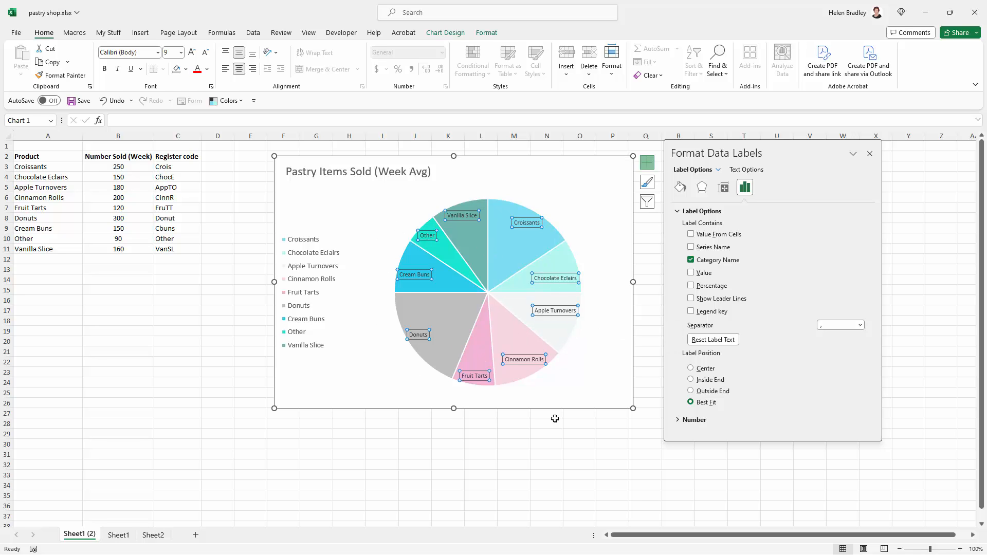
mouse_move(291, 309)
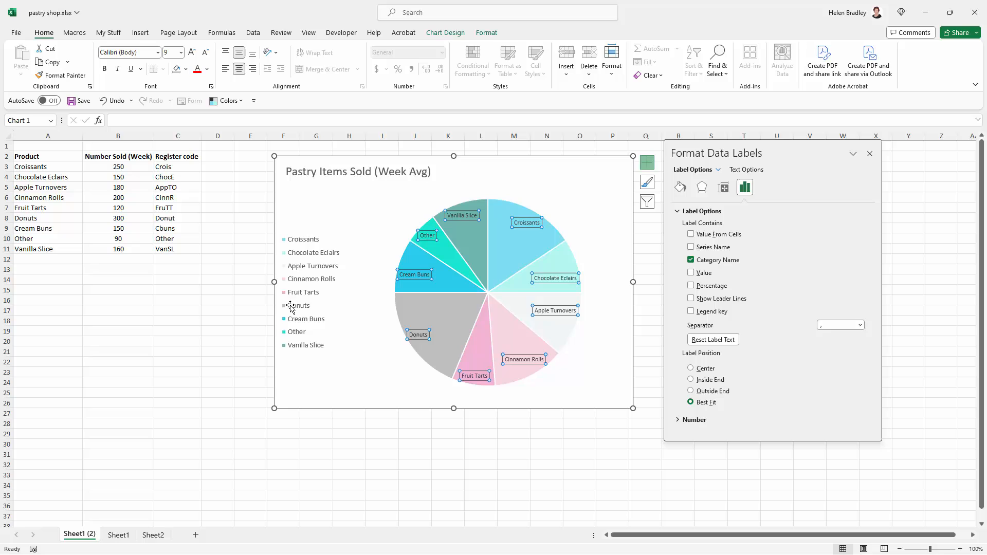
mouse_move(305, 307)
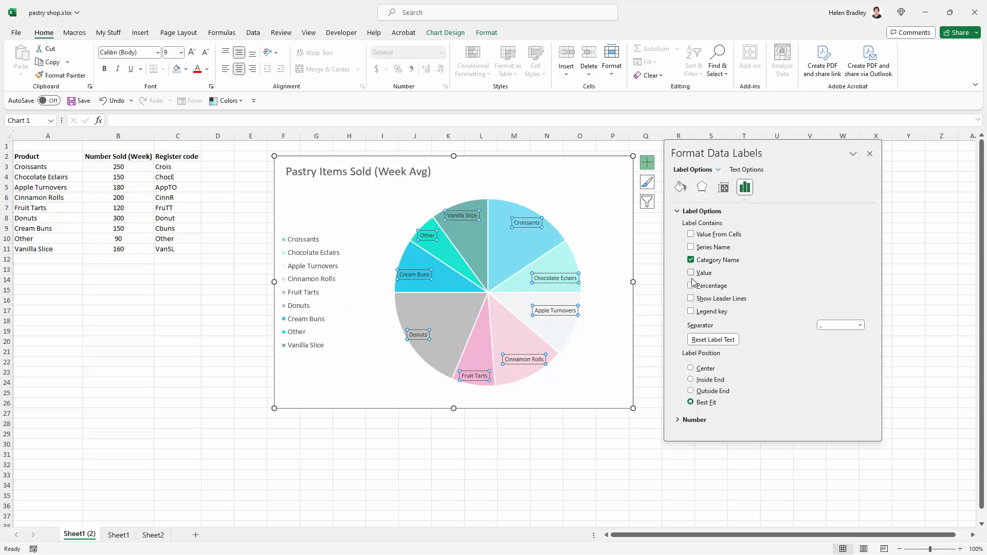
Step: Add Percentage and Value to the labels, try the New Line separator, then settle on comma
click(691, 285)
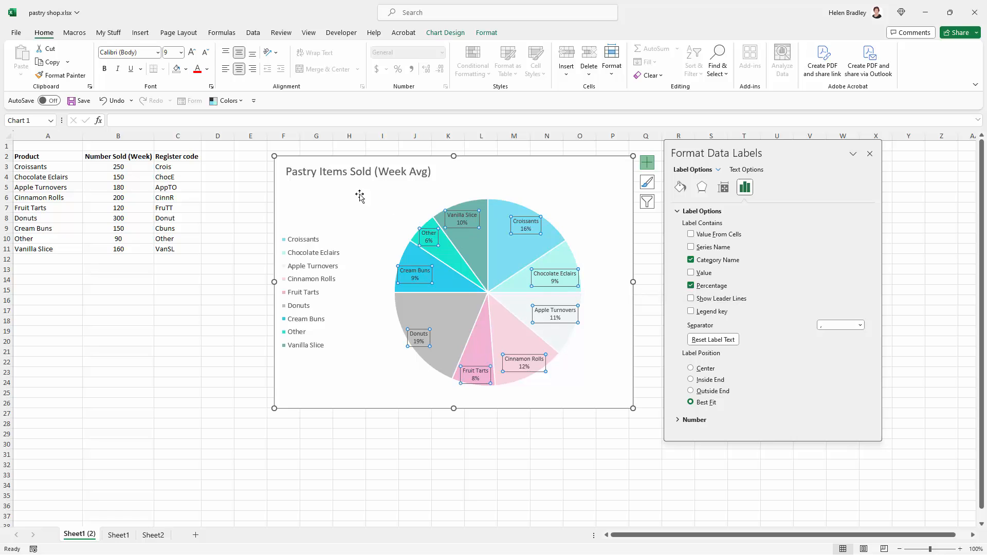
mouse_move(442, 195)
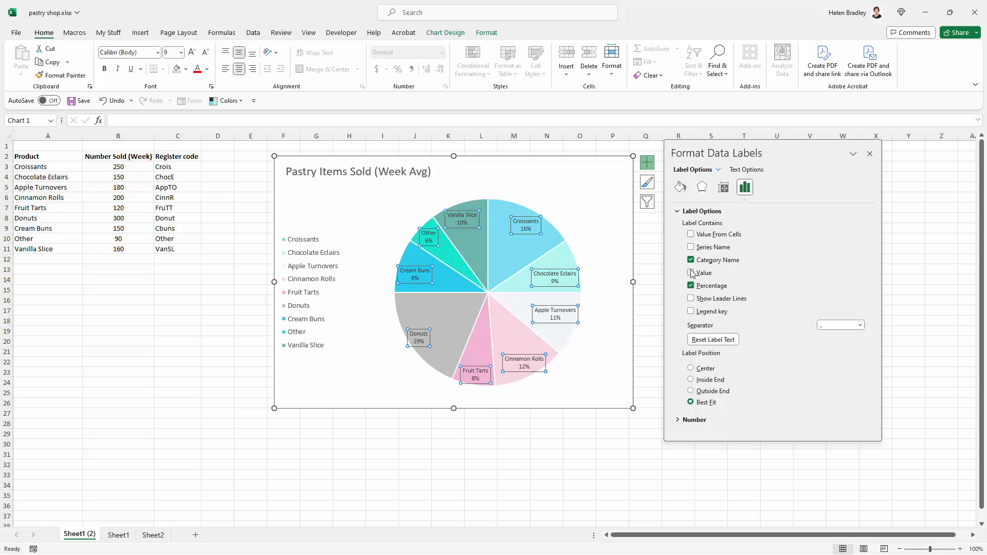
click(691, 273)
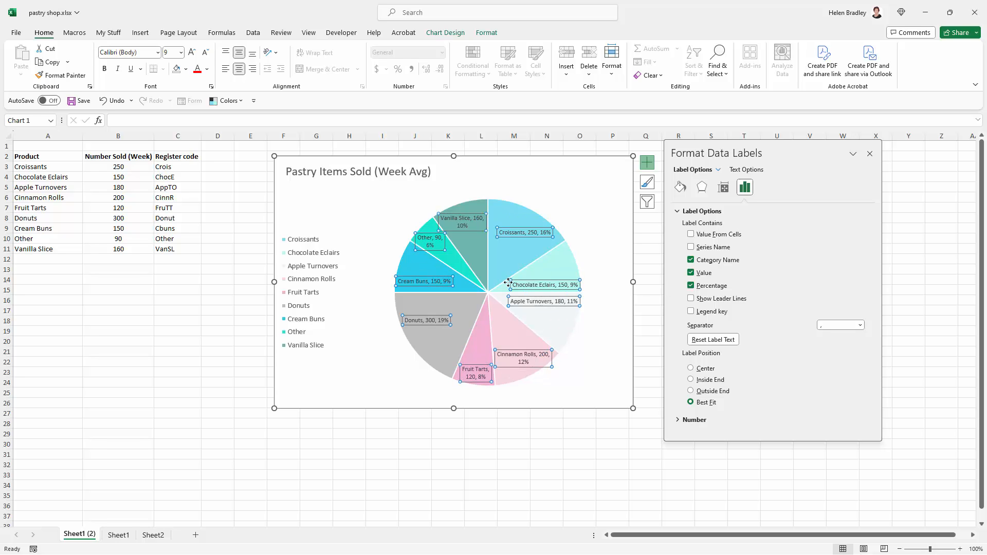
mouse_move(494, 266)
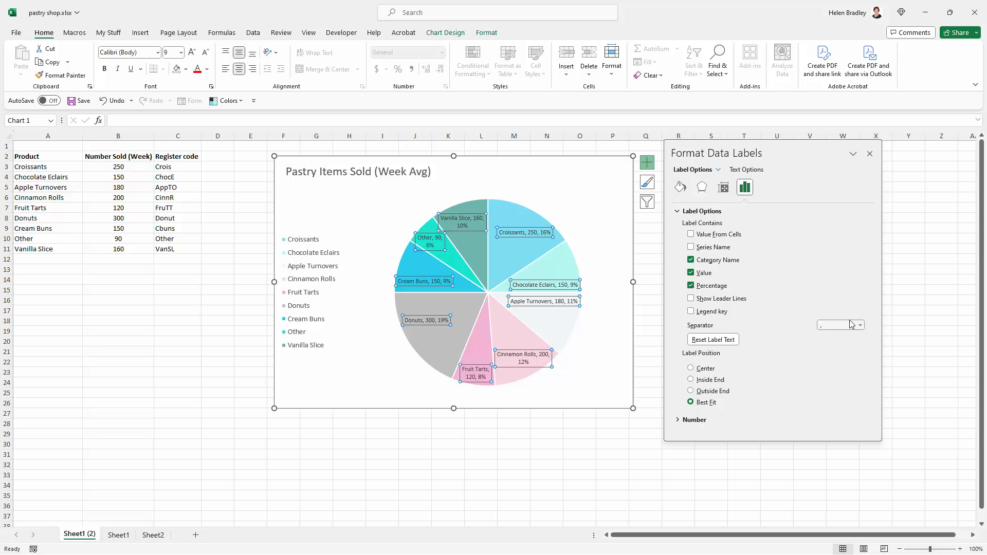
click(859, 325)
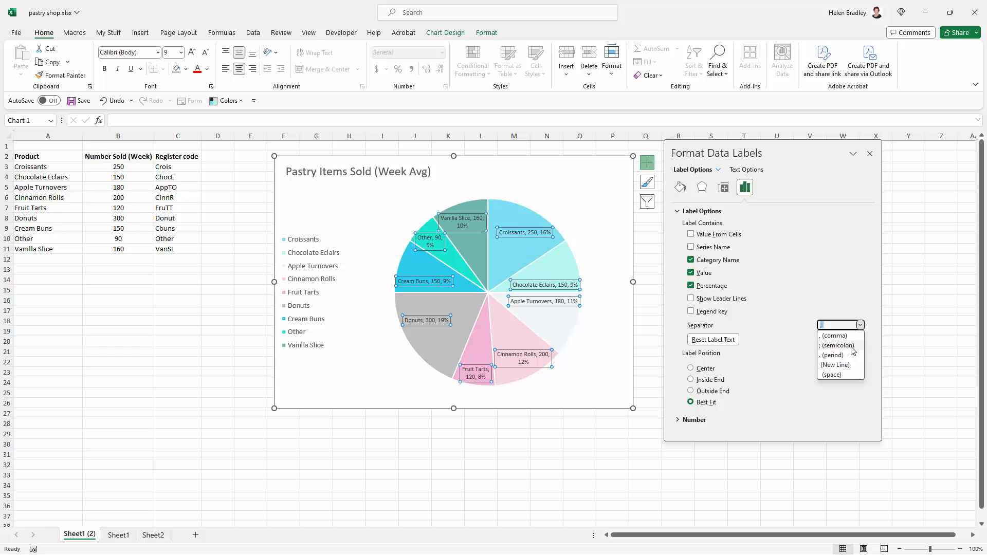
click(835, 364)
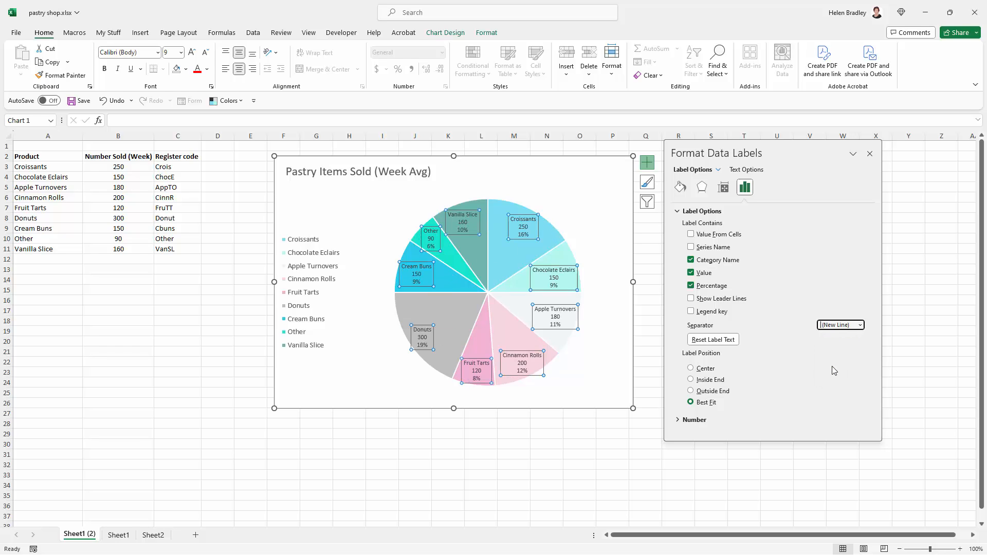
mouse_move(507, 256)
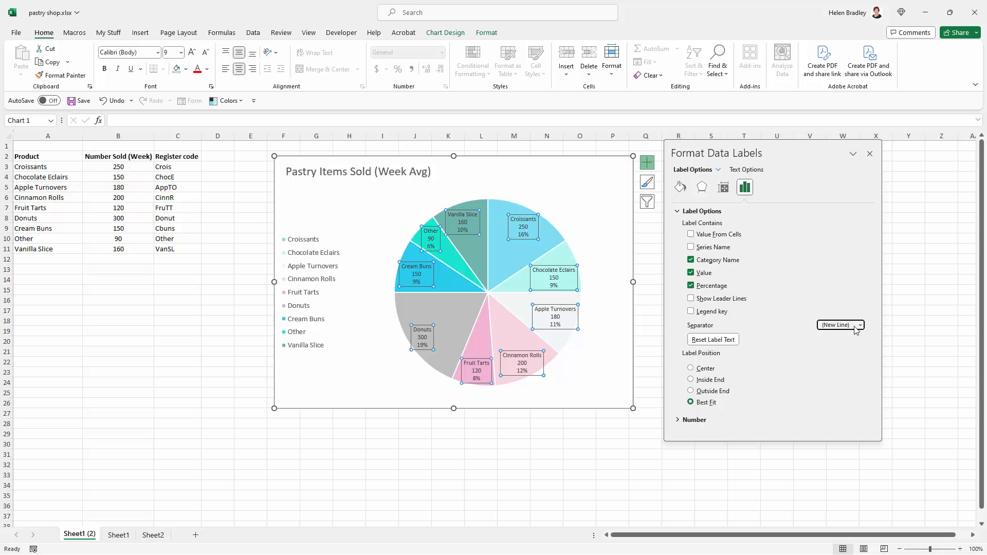
click(859, 325)
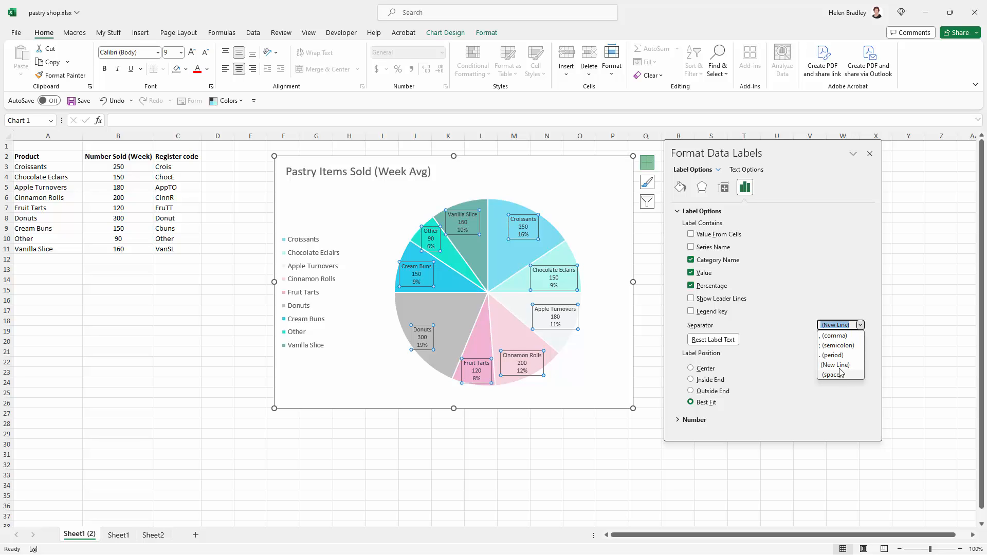
click(832, 335)
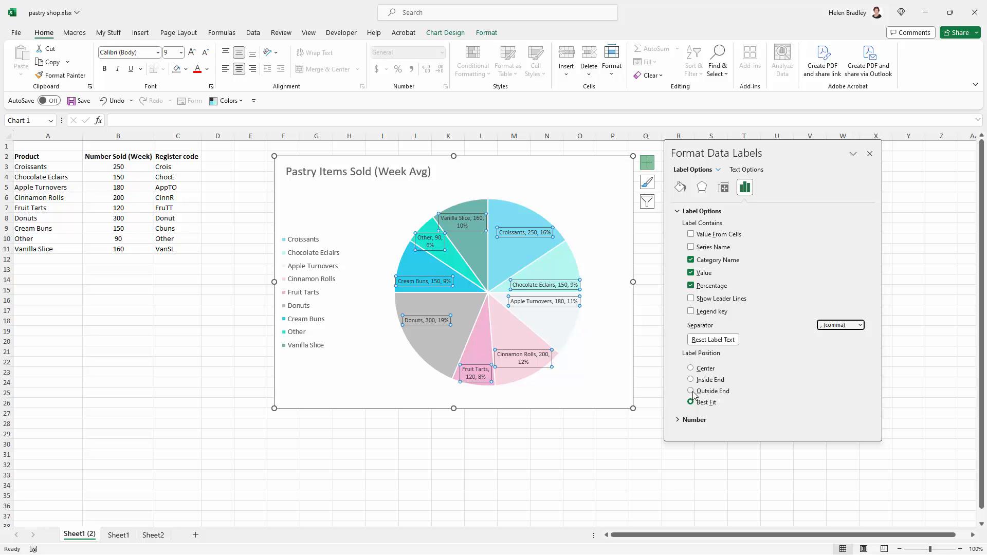
Step: Set Label Position to Outside End, leave Legend key off, and close the pane
click(690, 391)
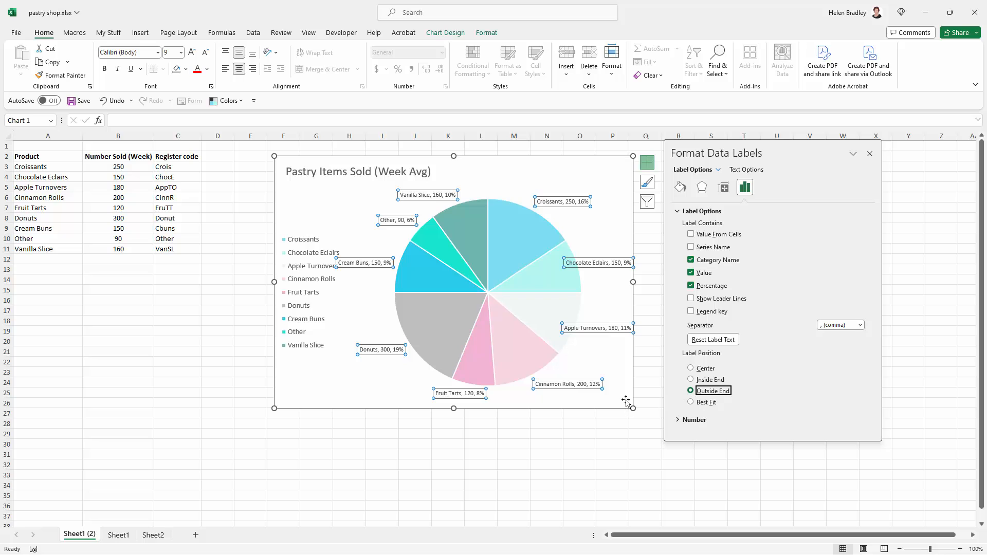
click(691, 310)
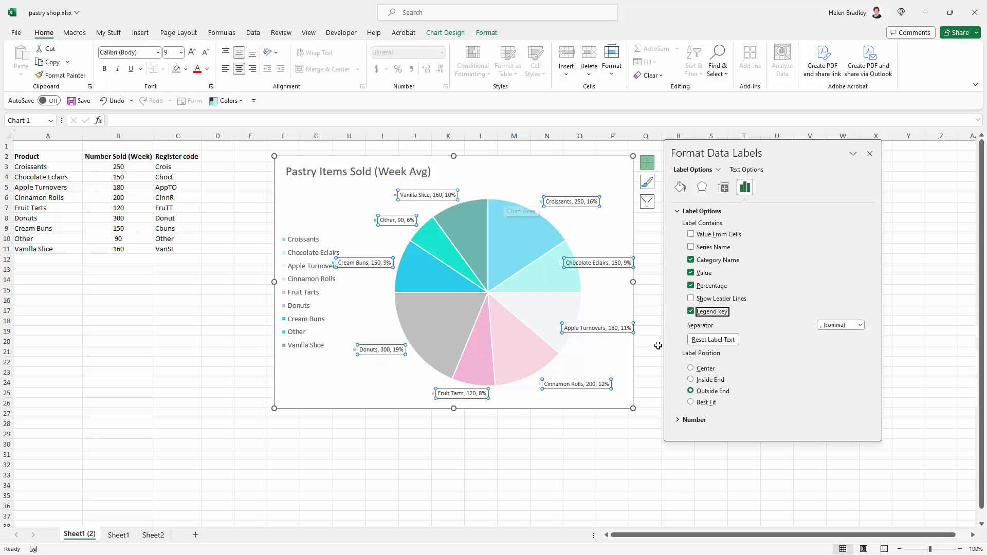
mouse_move(419, 251)
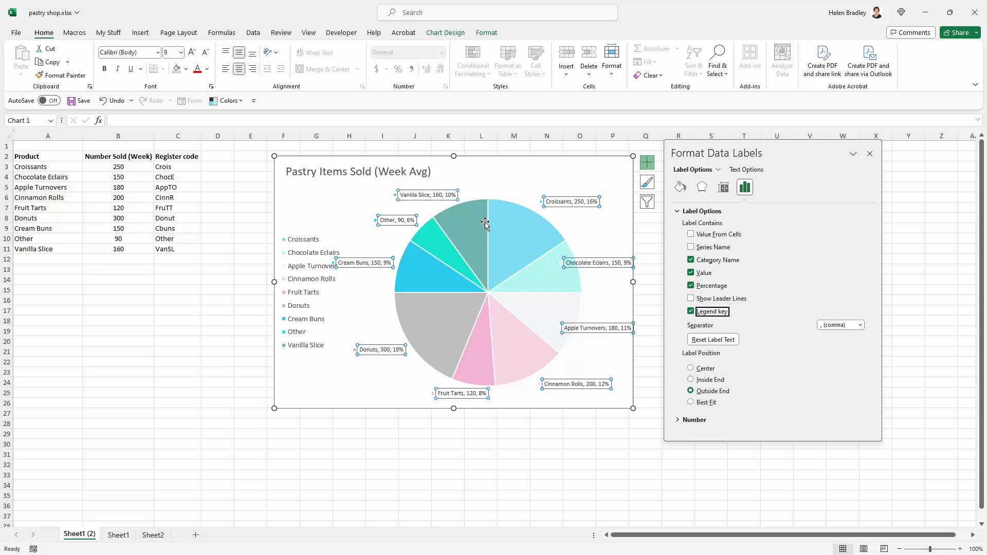
mouse_move(462, 308)
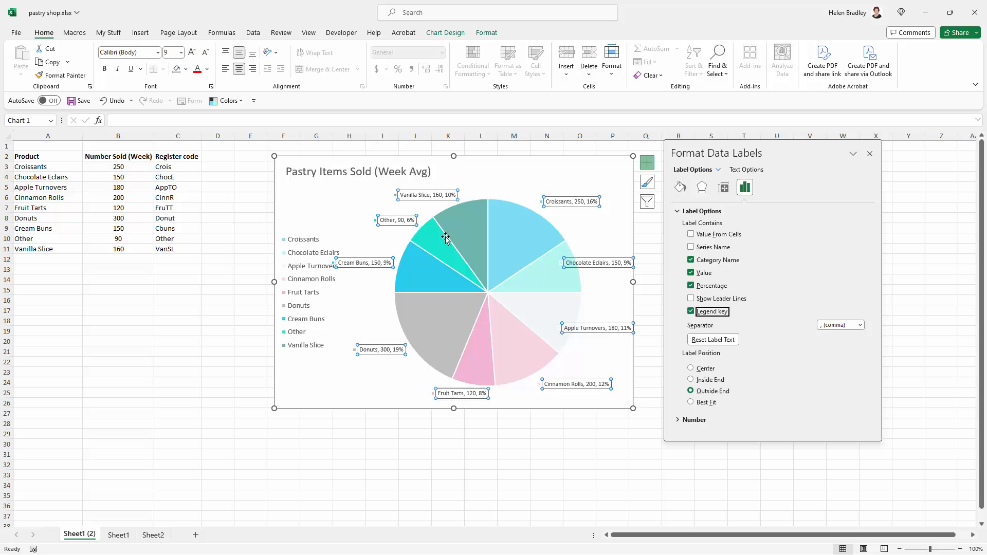
click(691, 311)
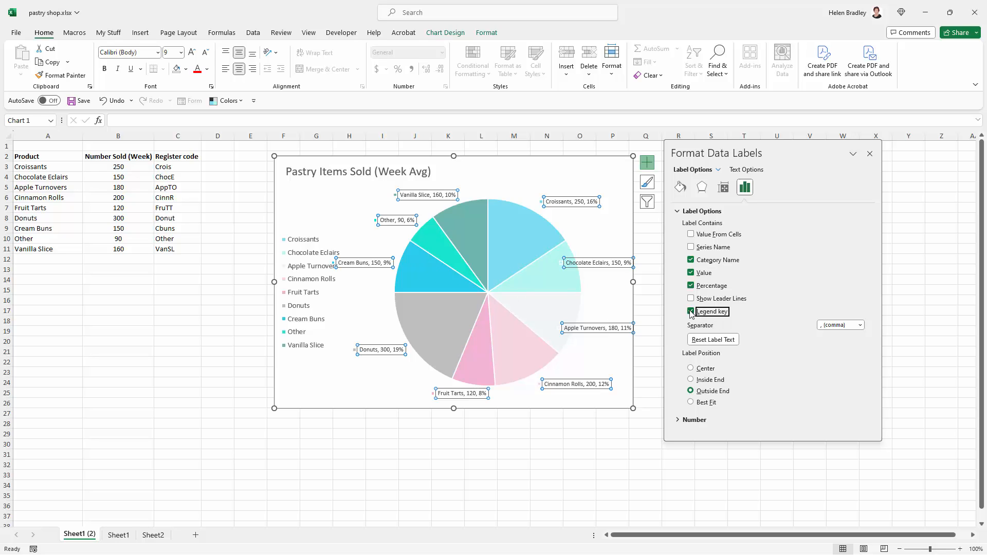
click(691, 310)
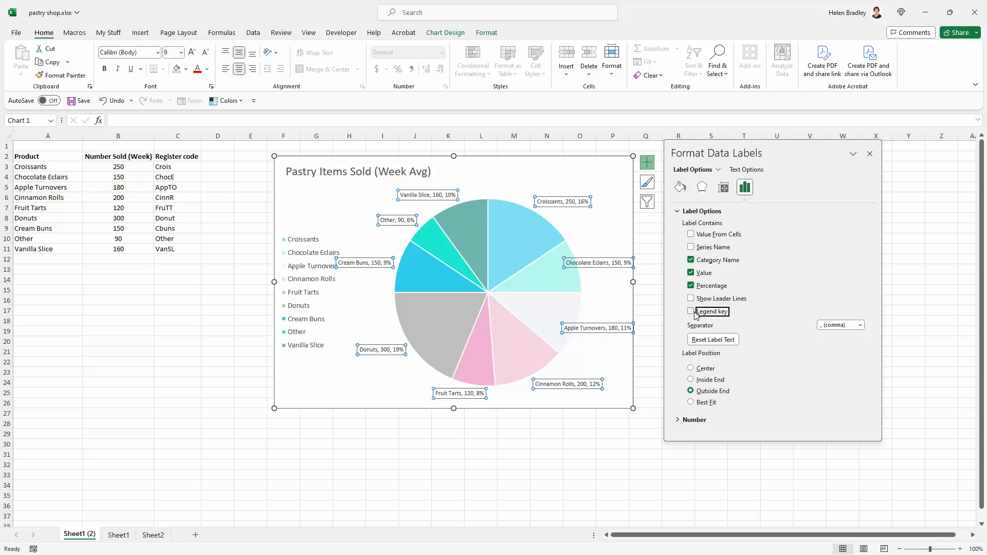
mouse_move(525, 282)
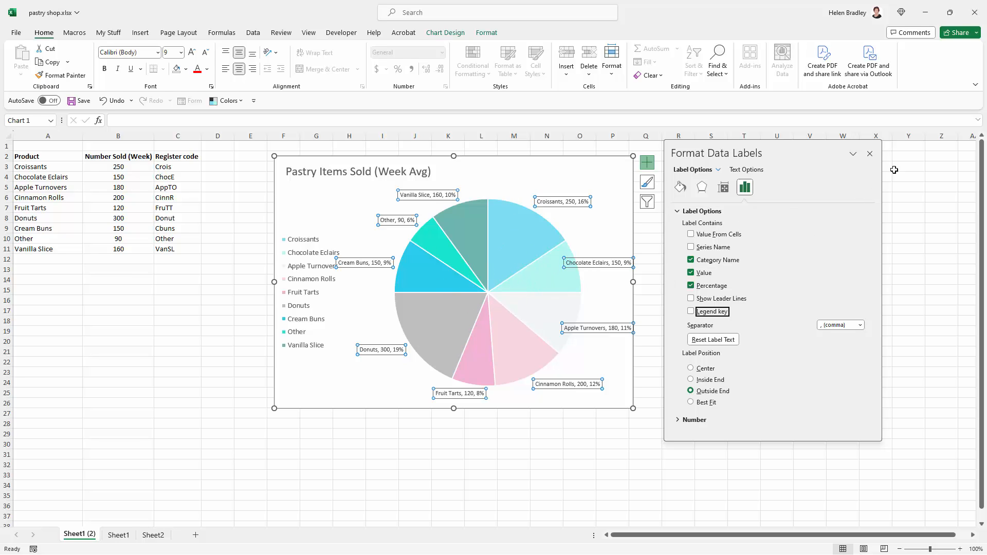
click(869, 154)
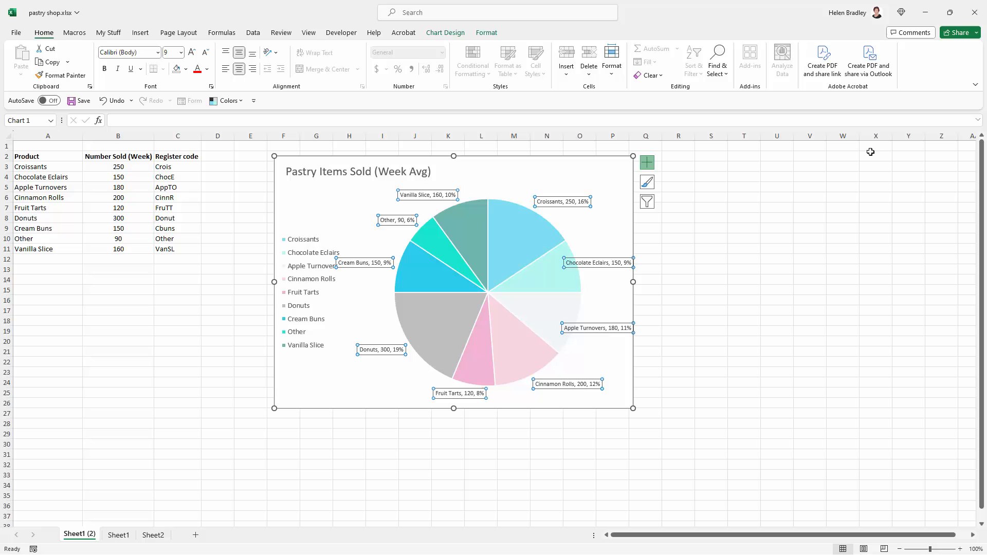
Step: Bring up the slice labels' context menu to reach Change Data Label Shapes
right_click(596, 327)
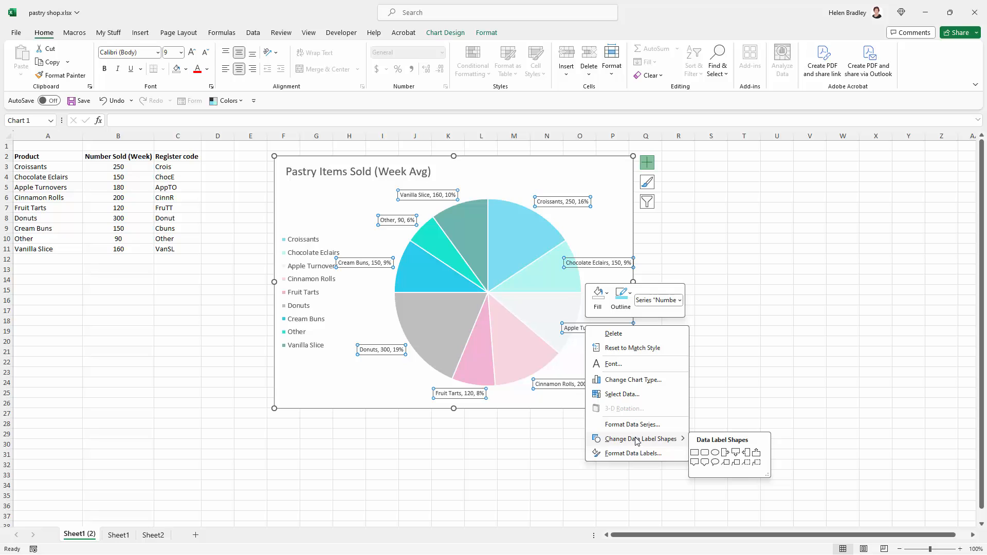
mouse_move(580, 208)
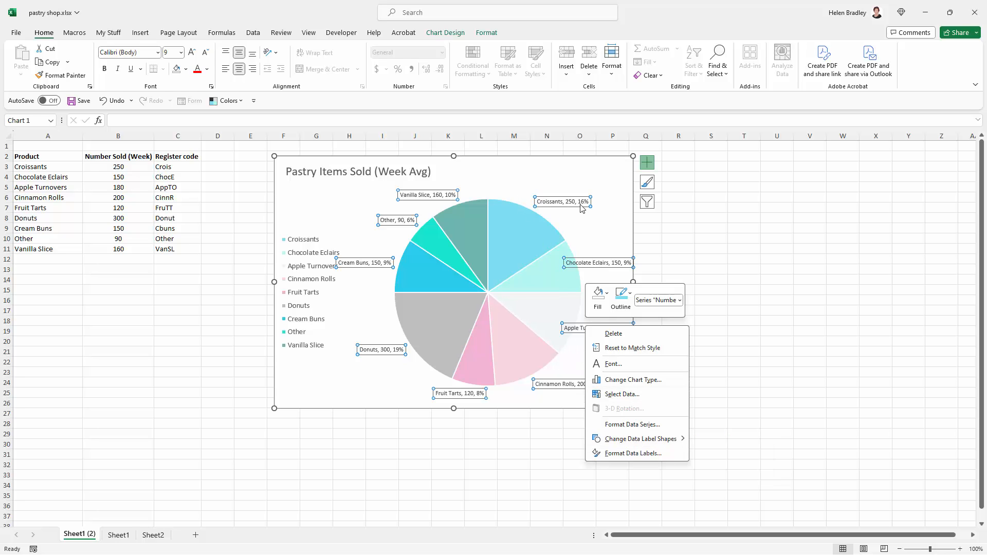
mouse_move(640, 439)
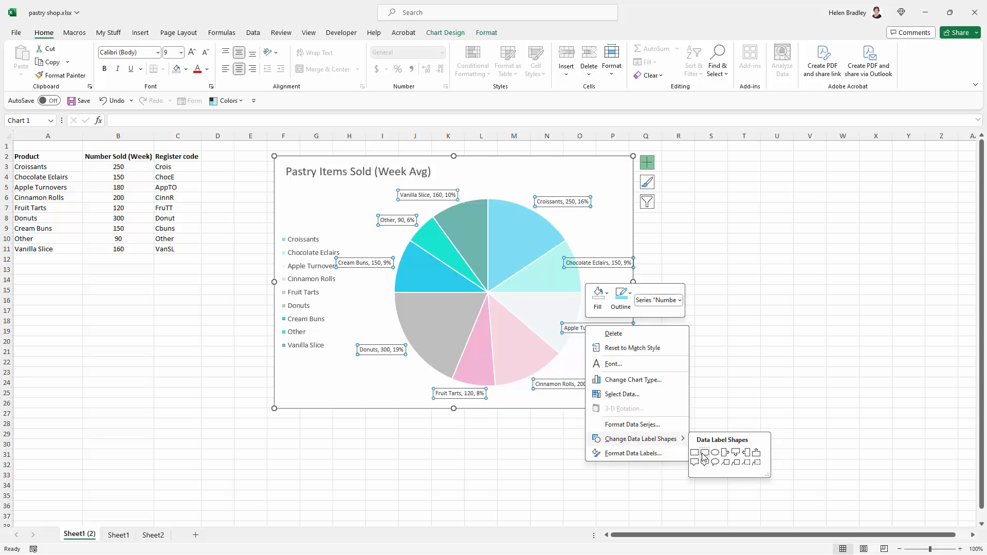
mouse_move(706, 462)
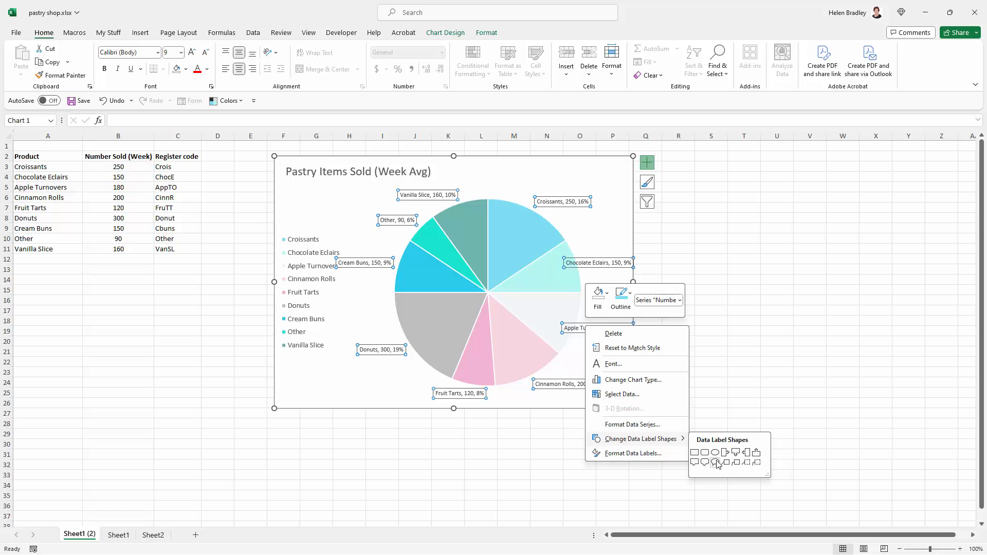
mouse_move(715, 464)
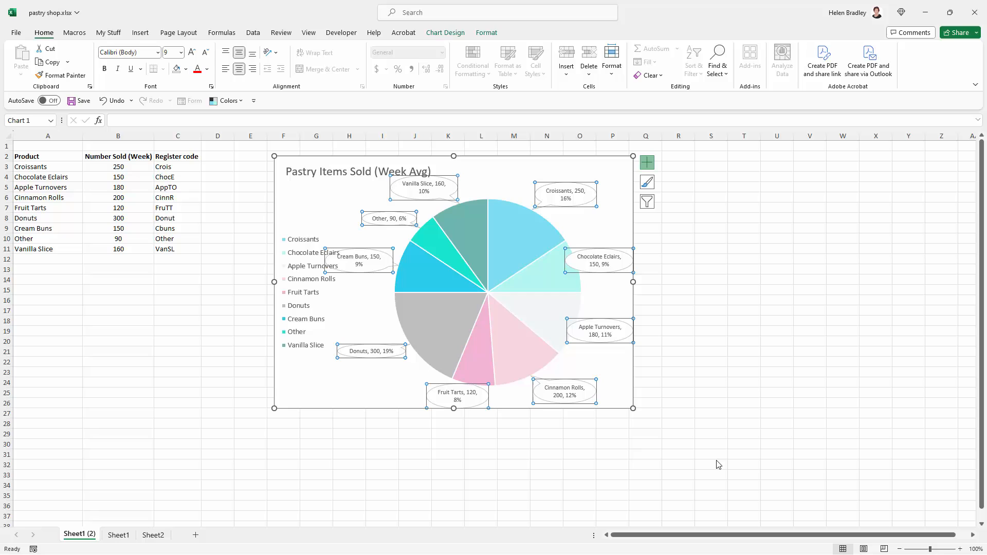
mouse_move(453, 277)
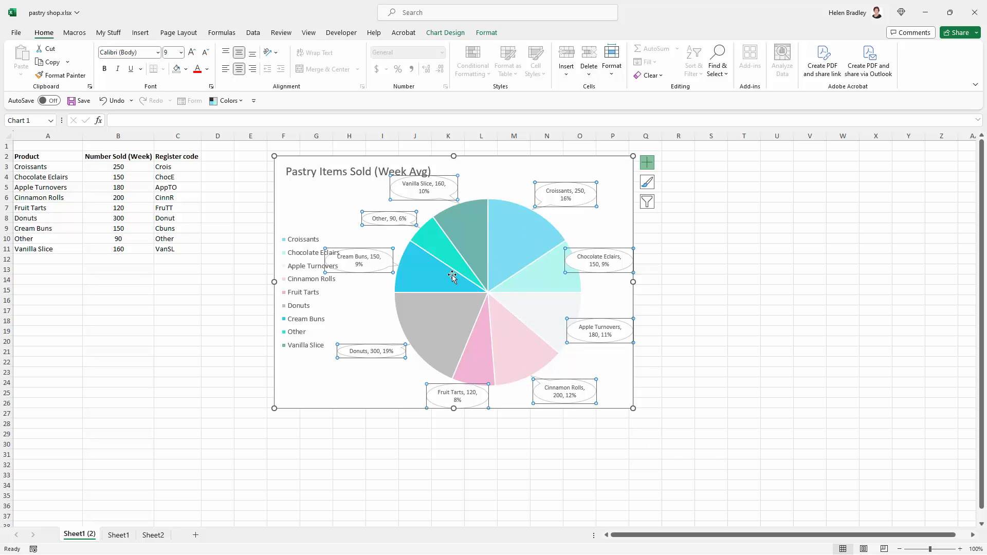
mouse_move(371, 380)
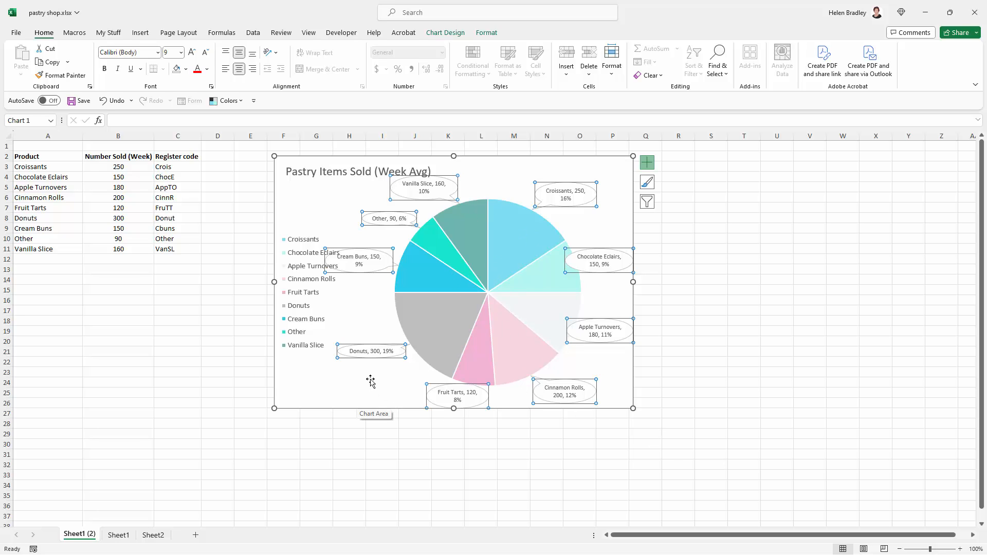
mouse_move(545, 333)
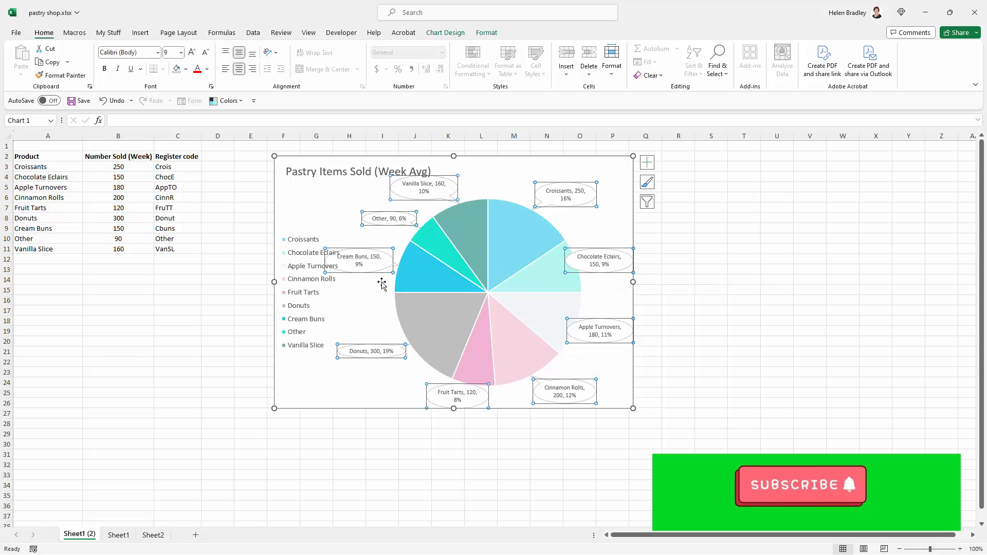
mouse_move(419, 273)
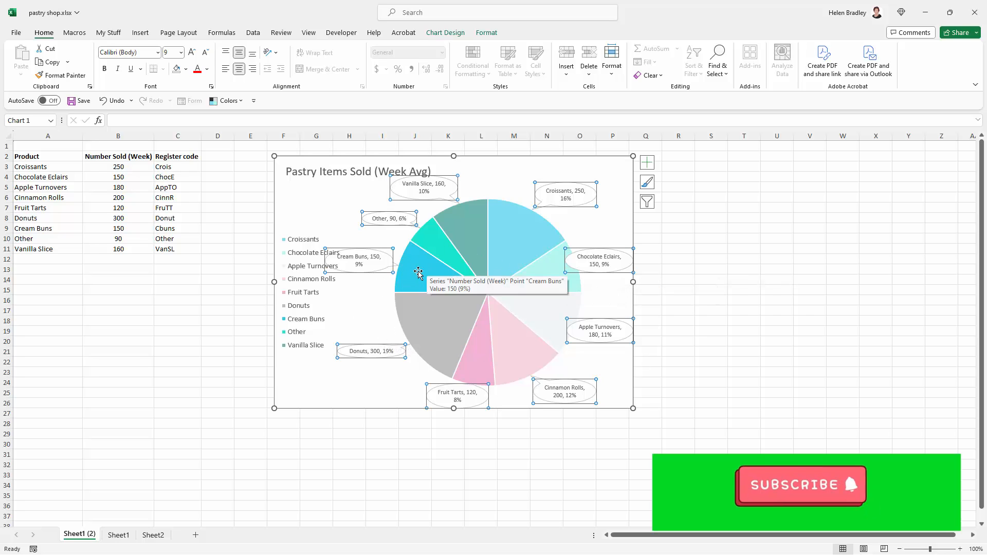
mouse_move(588, 248)
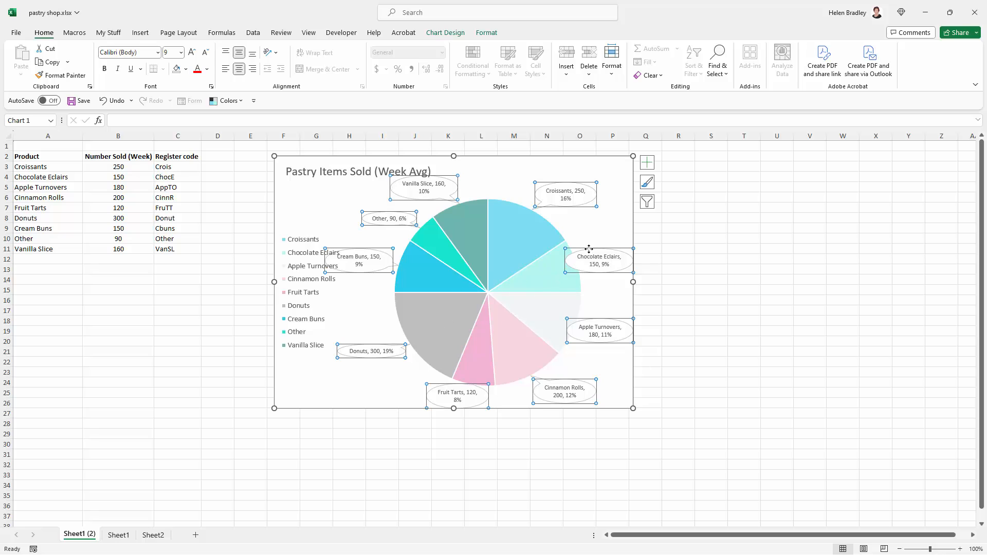
mouse_move(574, 263)
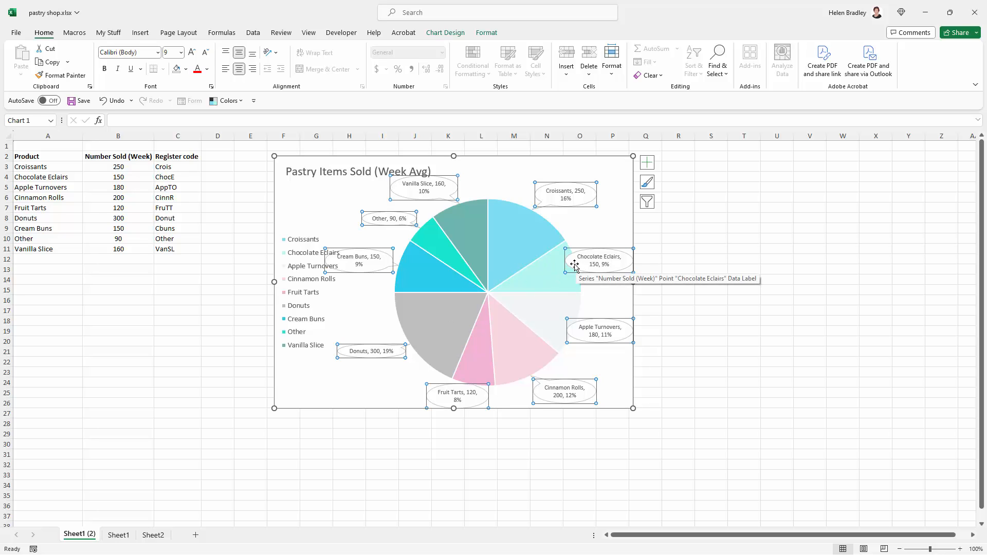
mouse_move(608, 291)
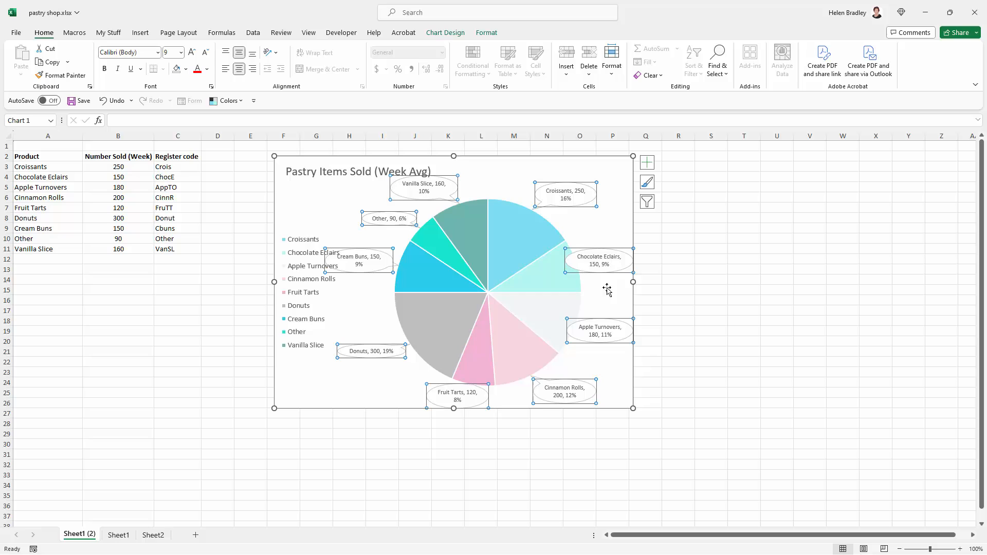
mouse_move(599, 245)
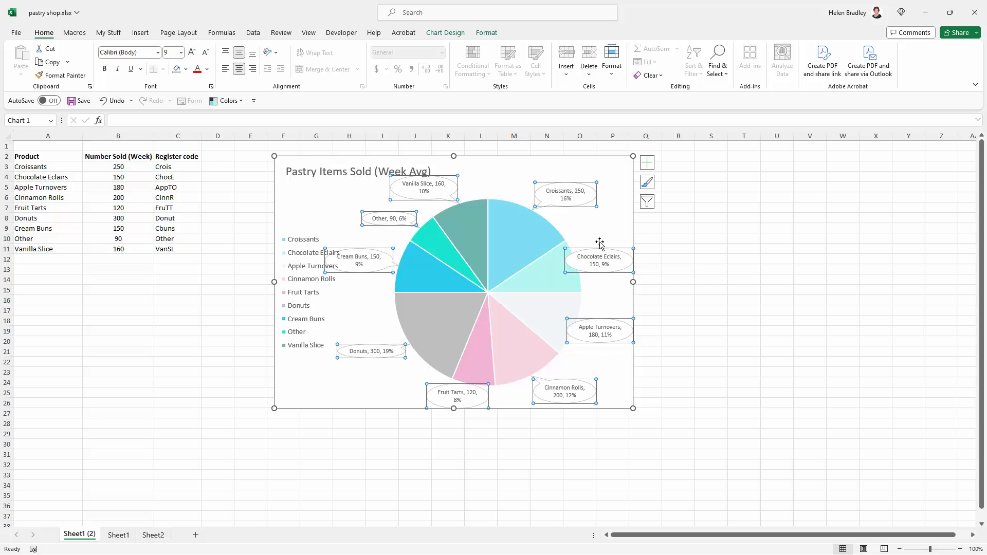
mouse_move(485, 56)
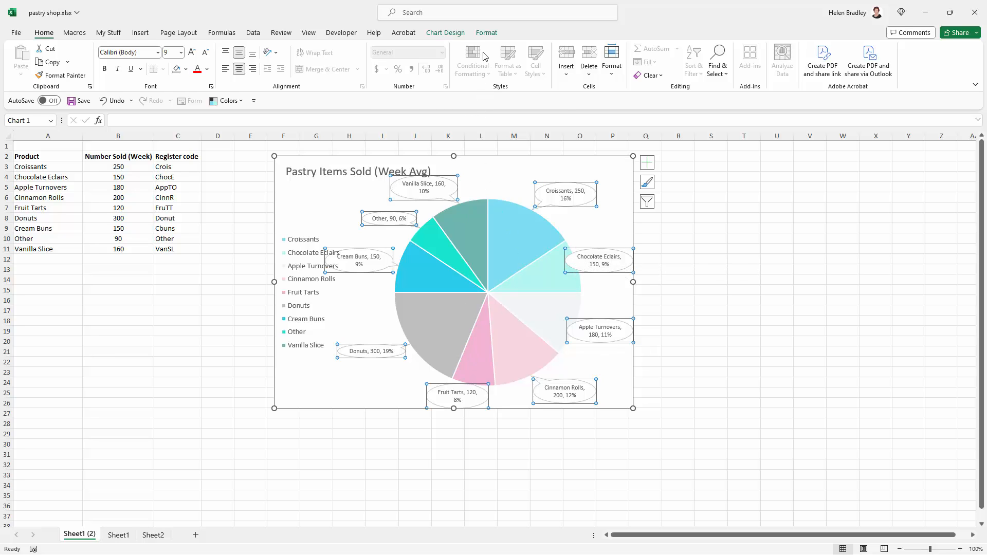
Step: Show the Shape Fill colour choices on the Format tab for the callout labels
click(486, 32)
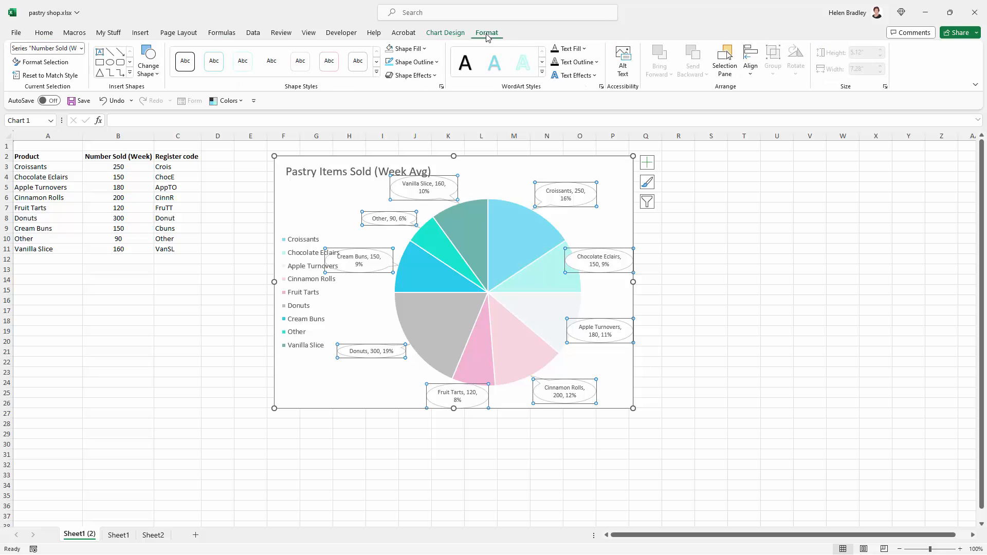
click(406, 48)
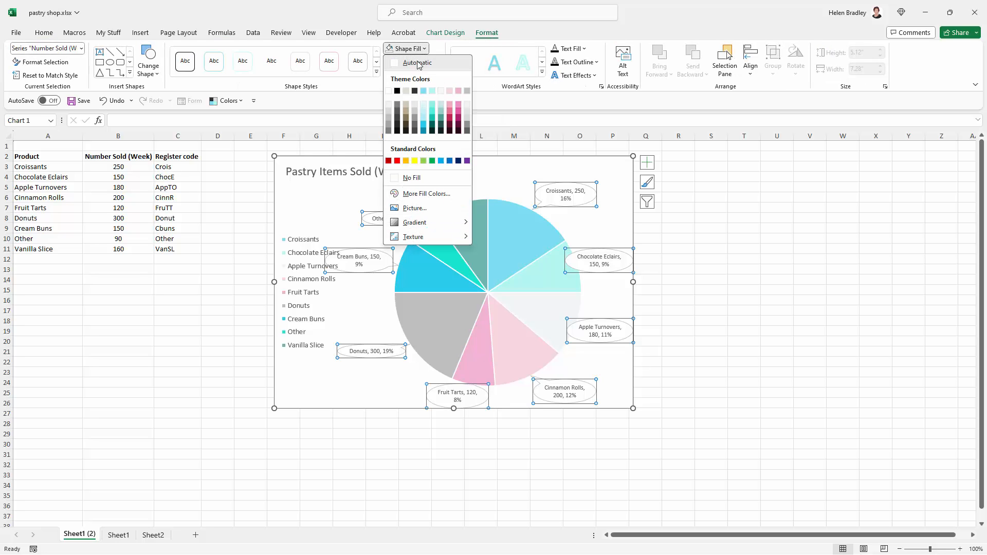
mouse_move(411, 178)
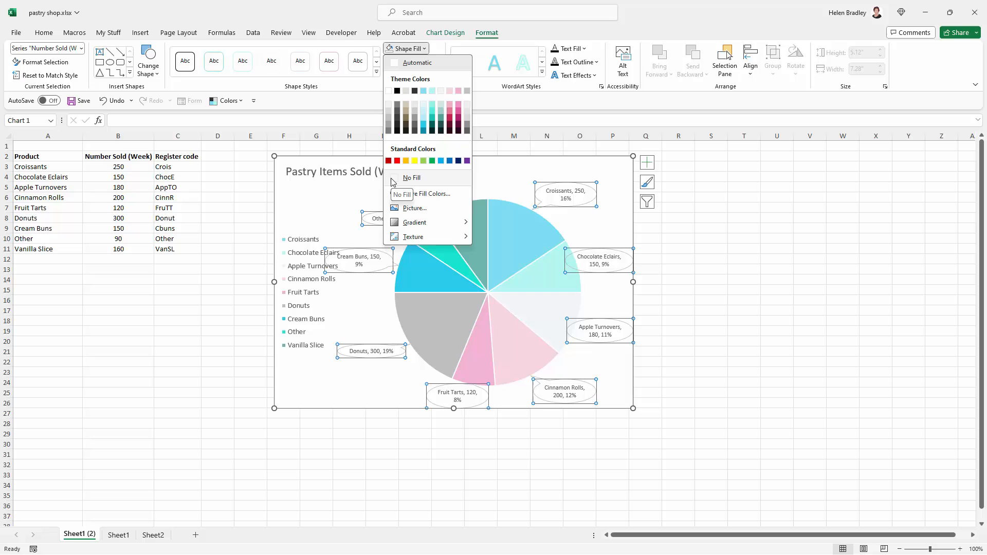
mouse_move(398, 177)
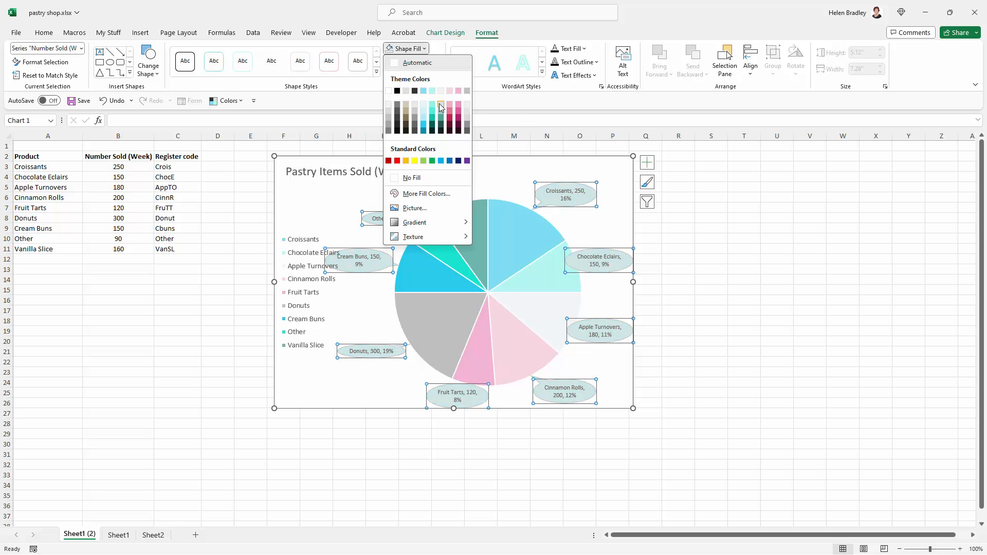
mouse_move(439, 106)
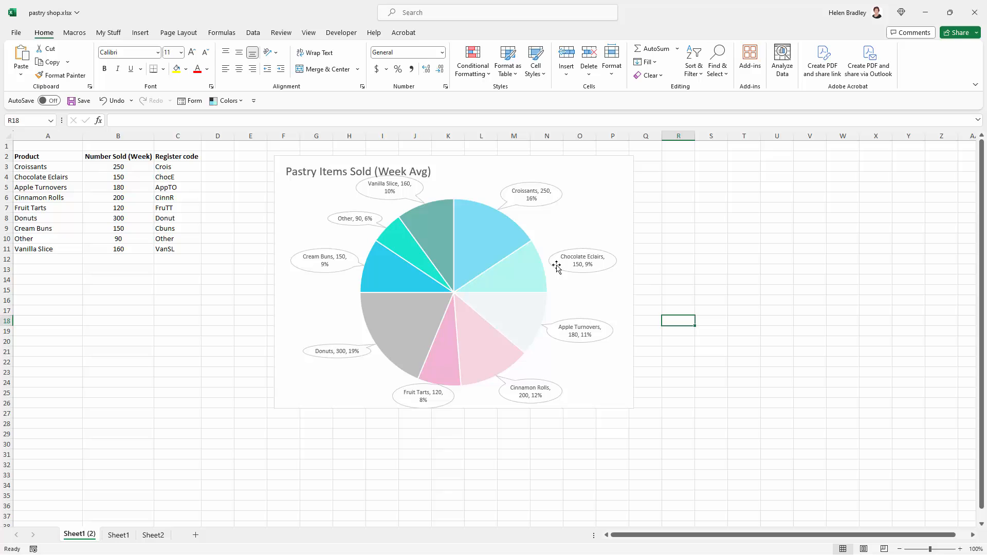
Step: Resize the Chocolate Eclairs and Donuts callout labels so their text wraps onto two lines
click(582, 260)
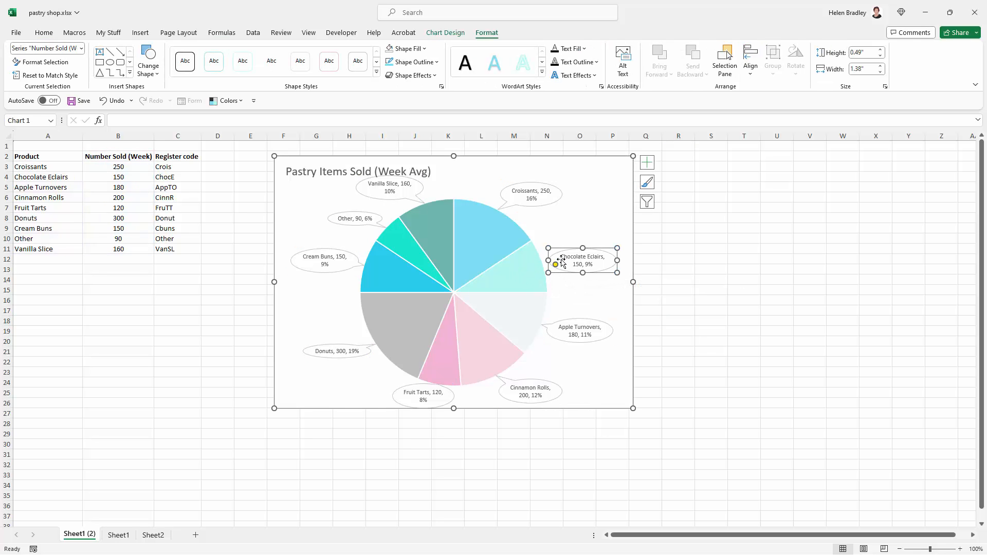
mouse_move(560, 263)
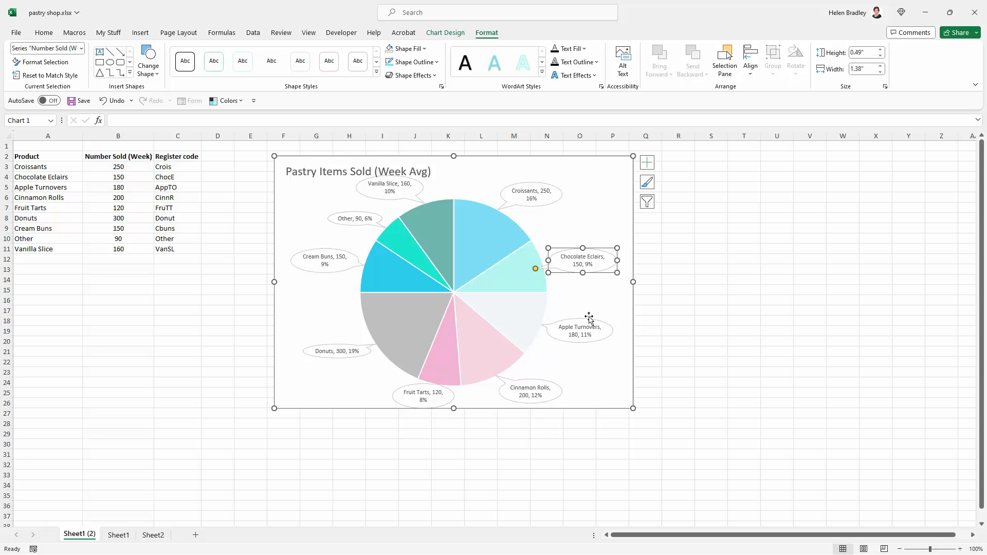
mouse_move(618, 353)
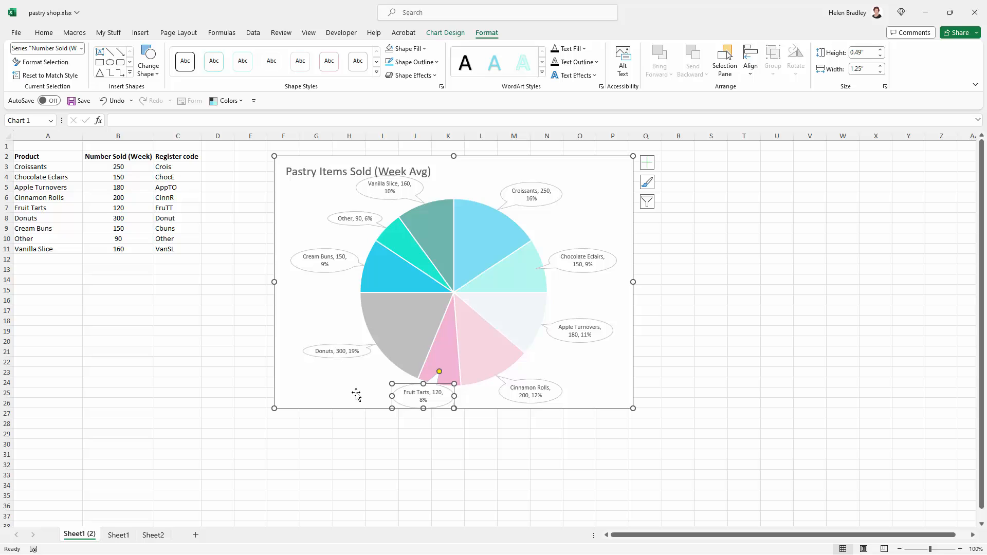
click(250, 371)
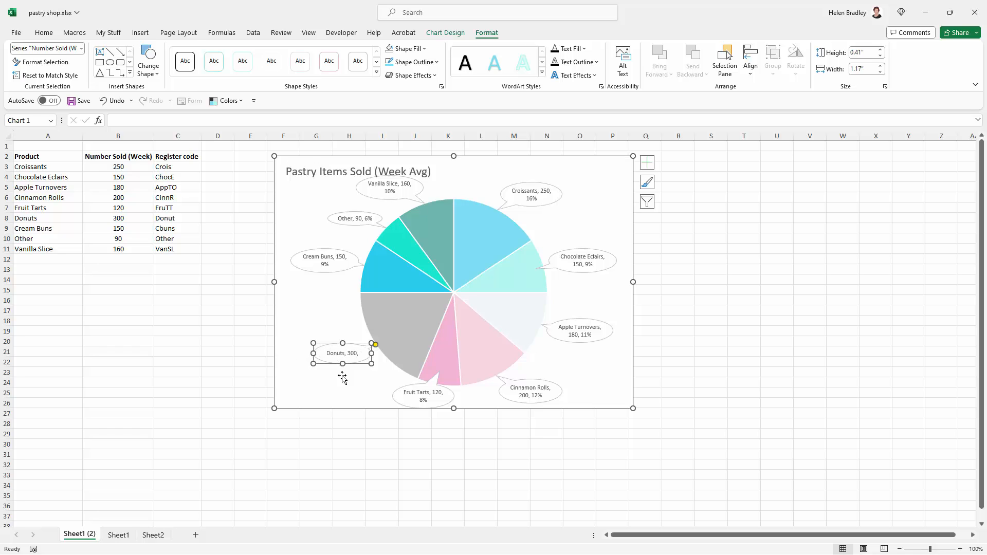
drag(342, 364, 342, 373)
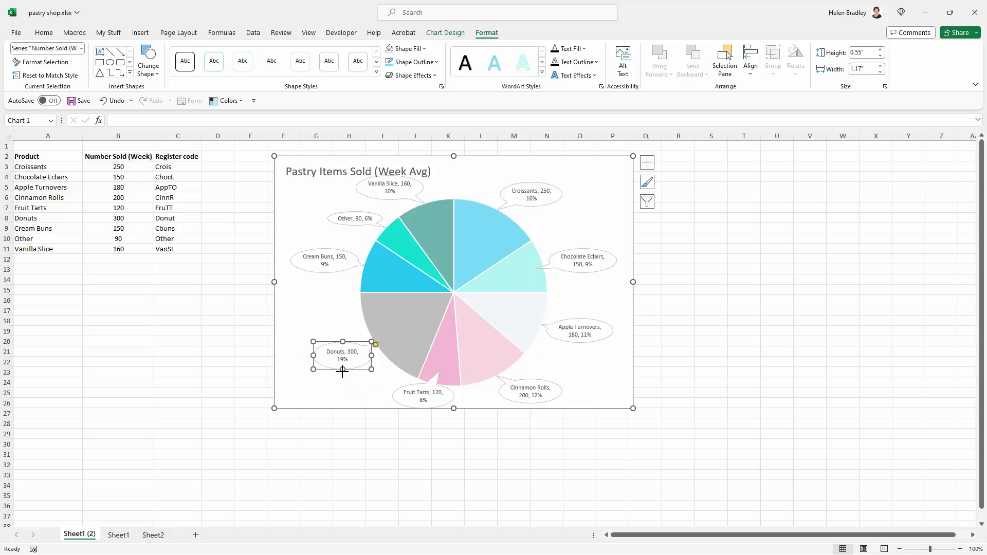
click(251, 371)
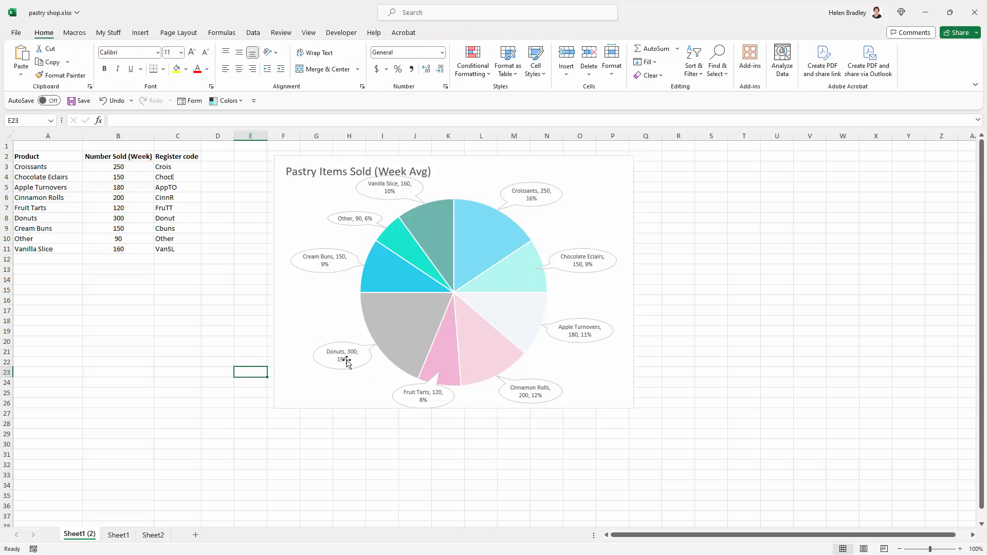
mouse_move(710, 377)
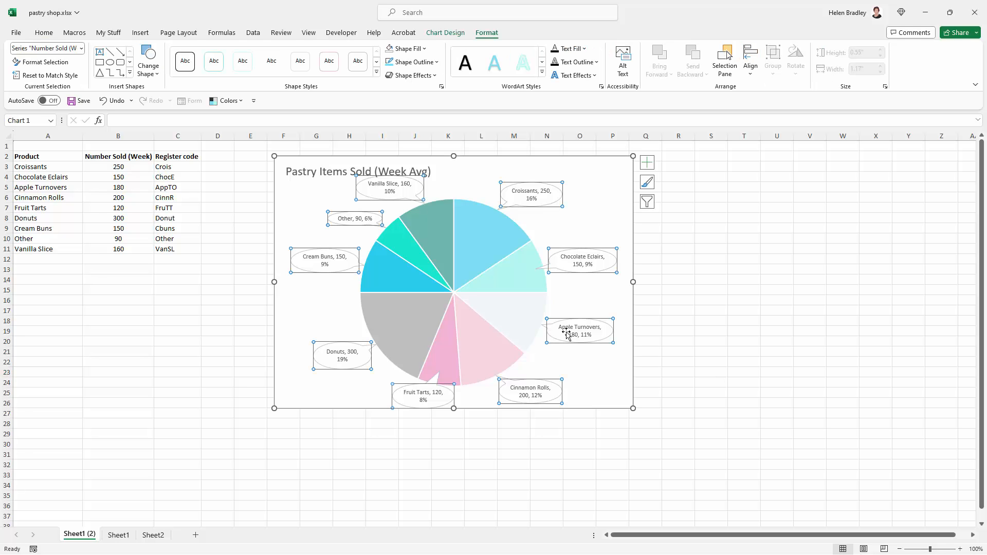
click(677, 433)
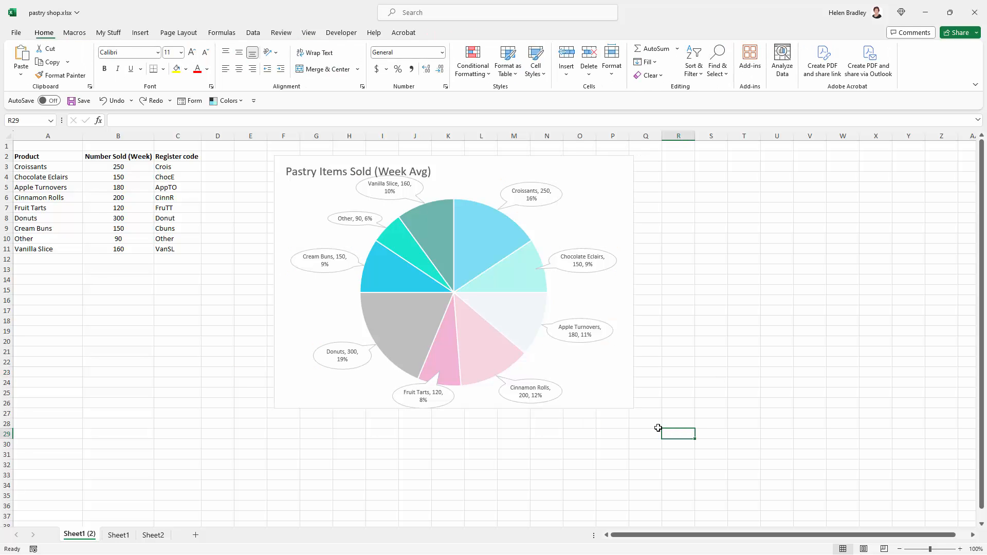